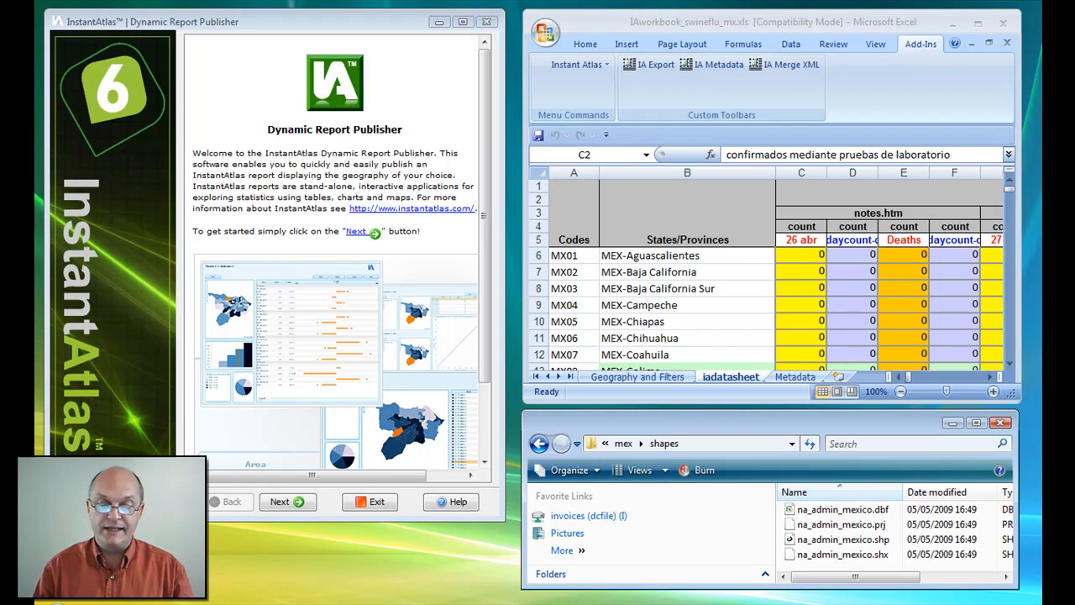
pyautogui.moveTo(327, 594)
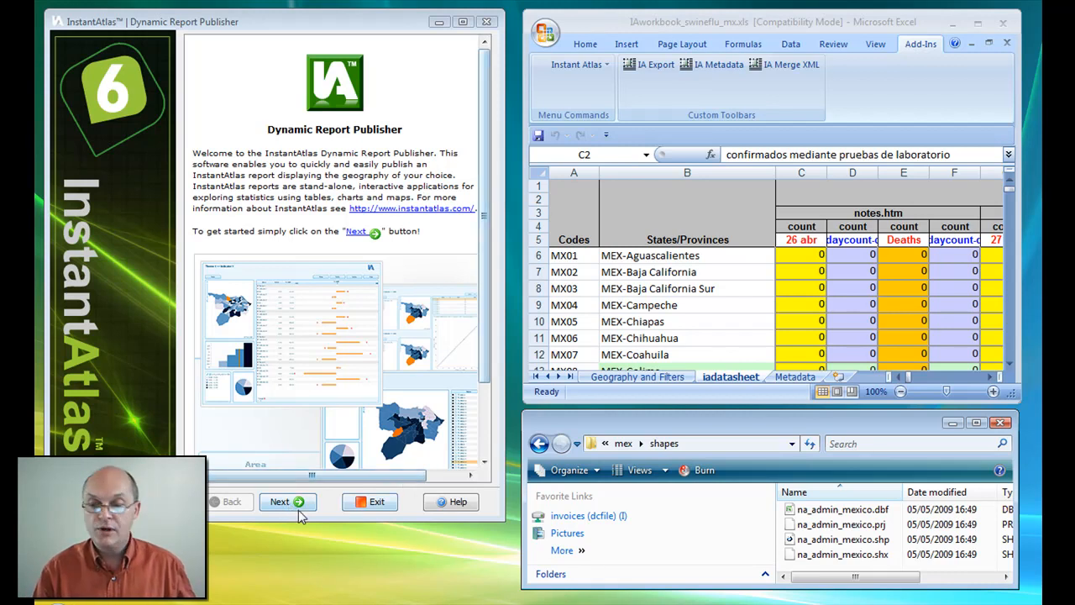
# Choose the Single Map (Flash Edition) v6.1.1 template after briefly trying Double Map Time Series
pyautogui.click(287, 501)
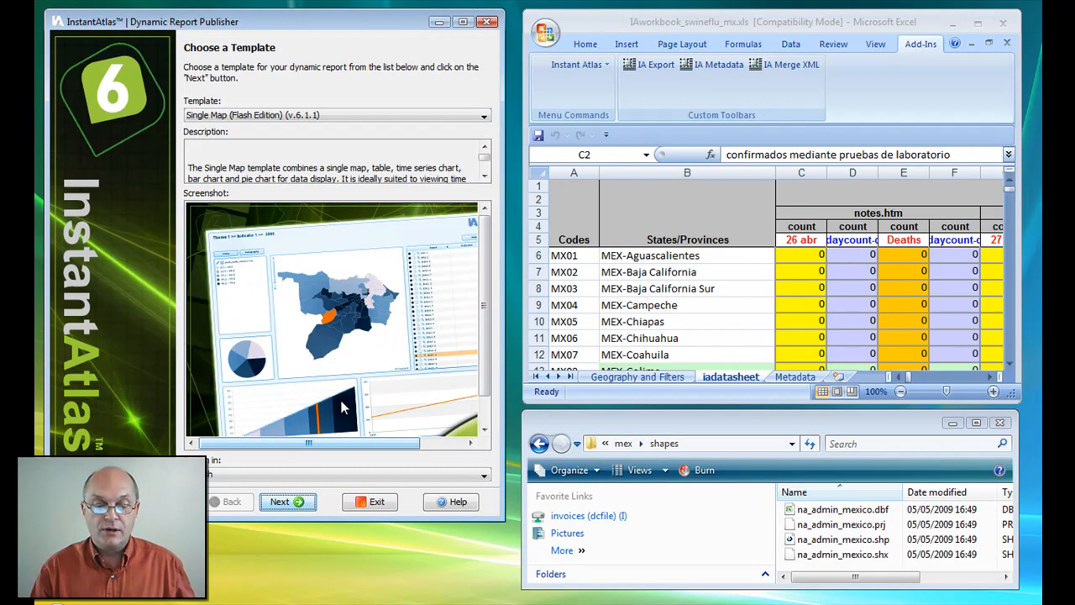
pyautogui.click(483, 115)
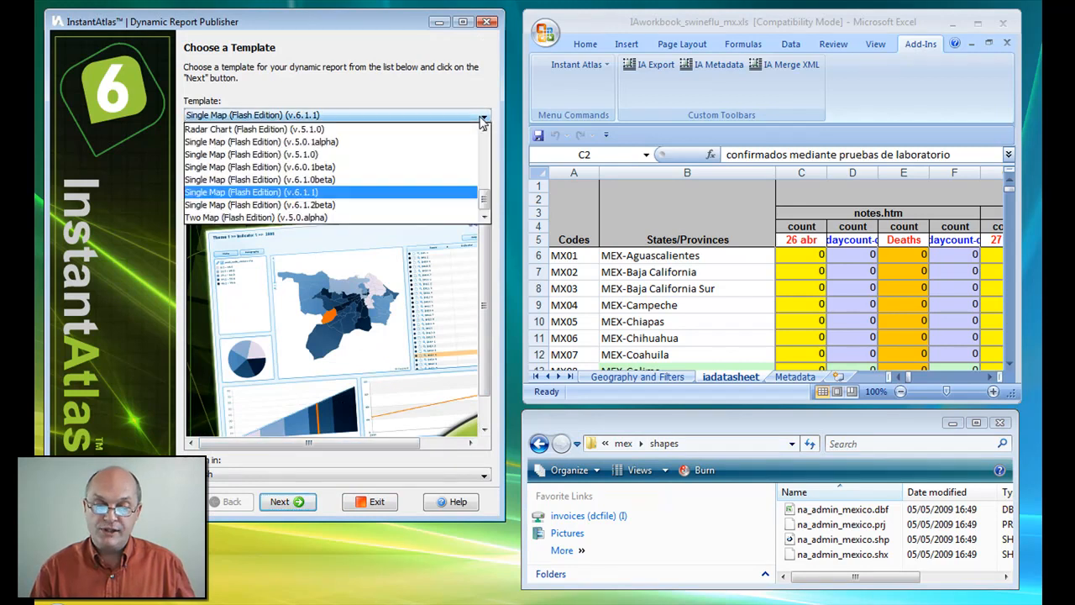
pyautogui.scroll(-3)
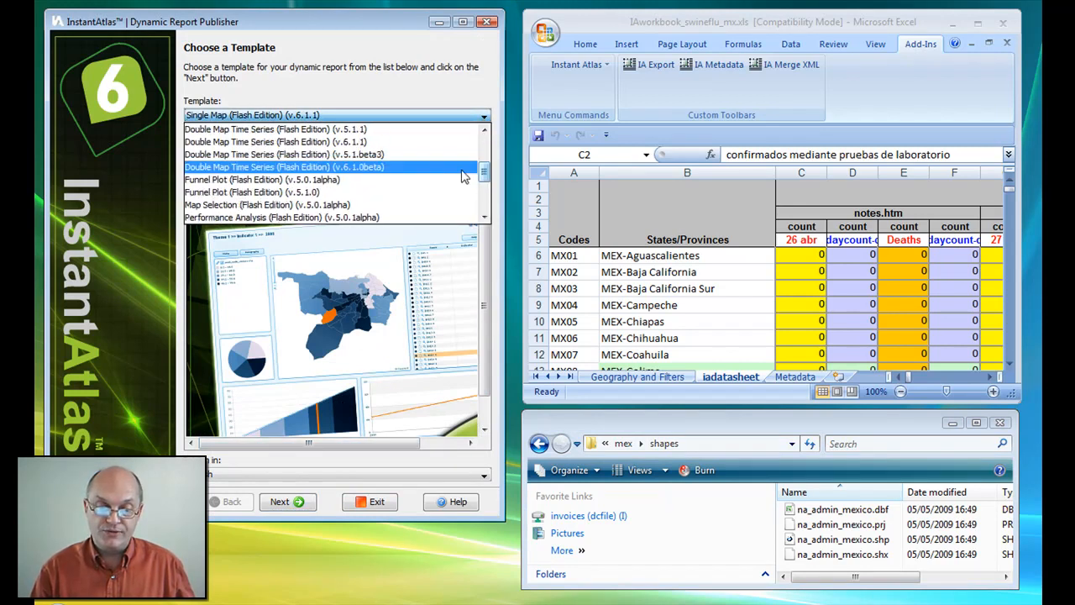
pyautogui.click(283, 154)
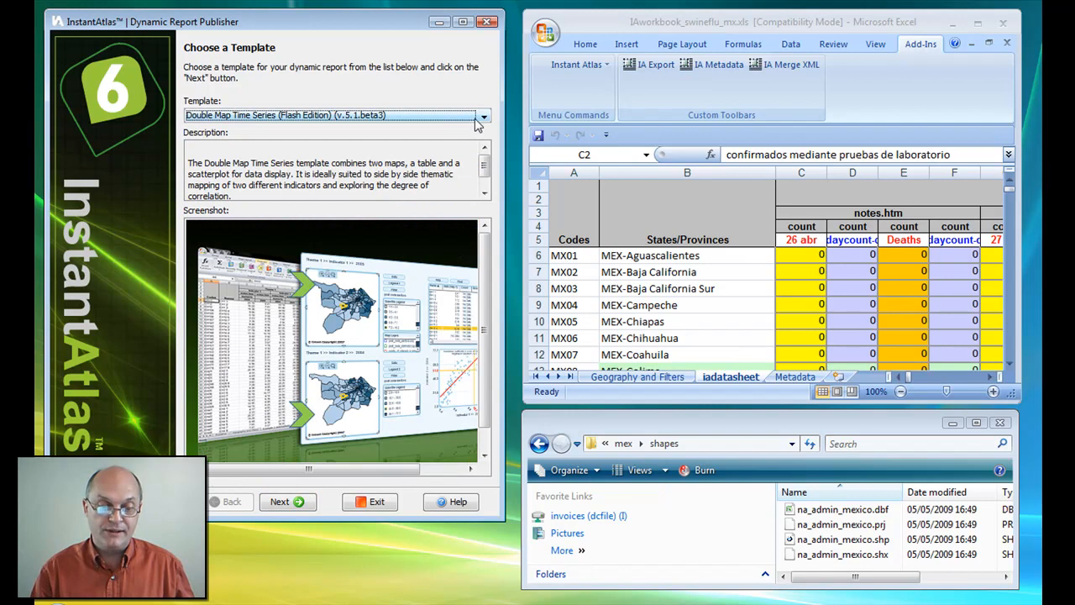
pyautogui.click(482, 115)
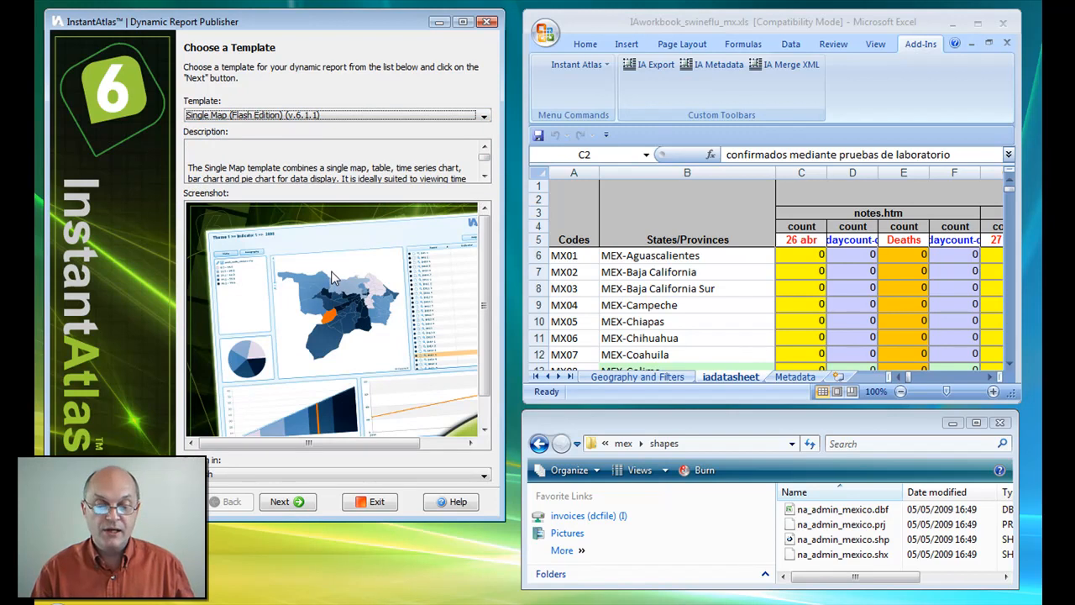
pyautogui.moveTo(329, 290)
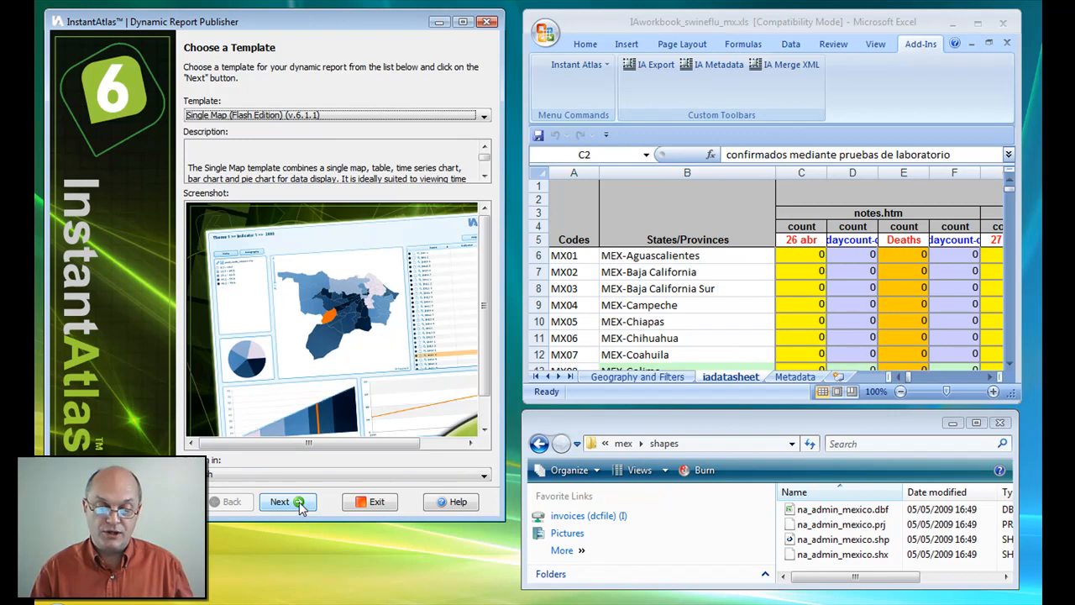
# Set na_admin_mexico.shp as the base geography map, keeping all features
pyautogui.click(288, 501)
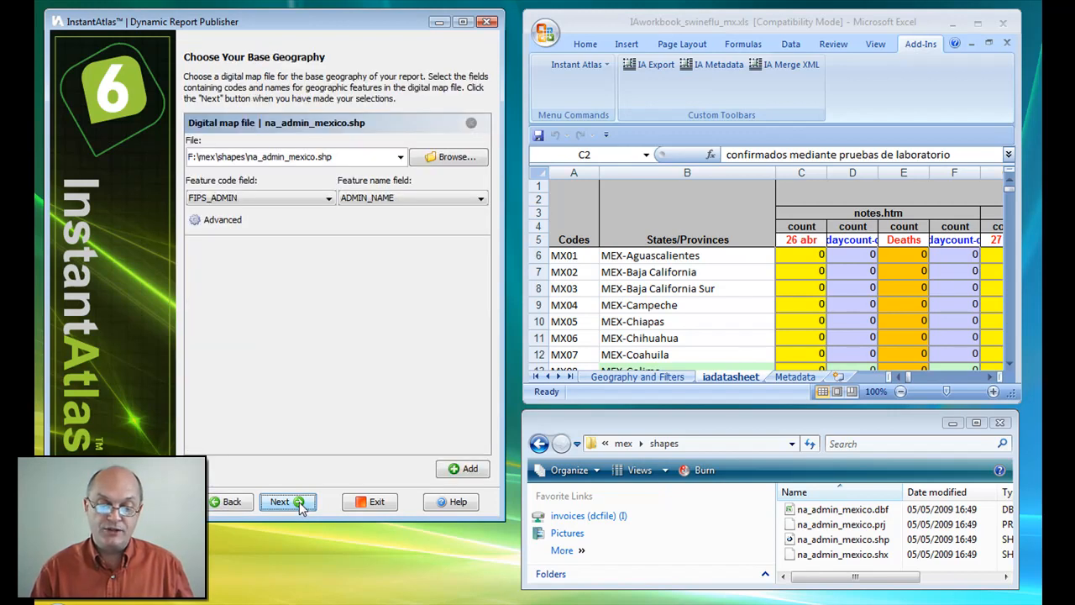
pyautogui.click(449, 157)
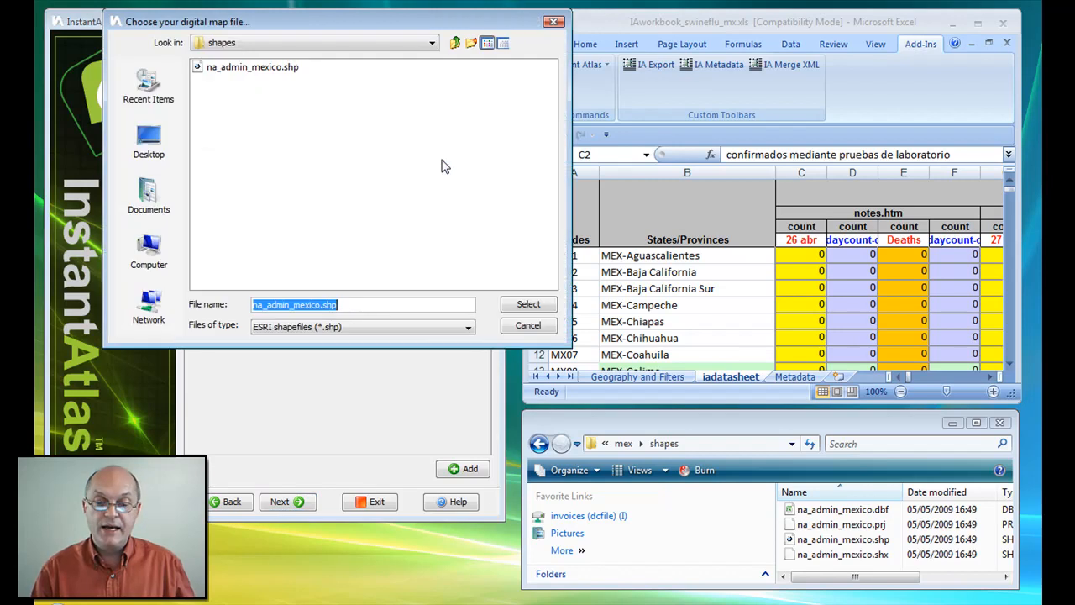
pyautogui.moveTo(247, 75)
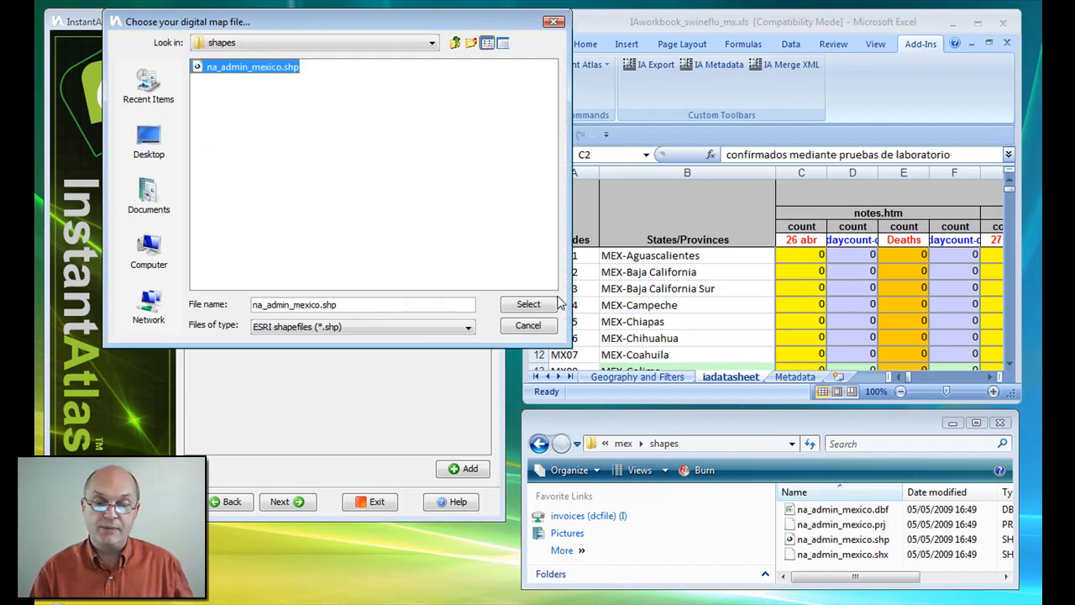
pyautogui.click(527, 303)
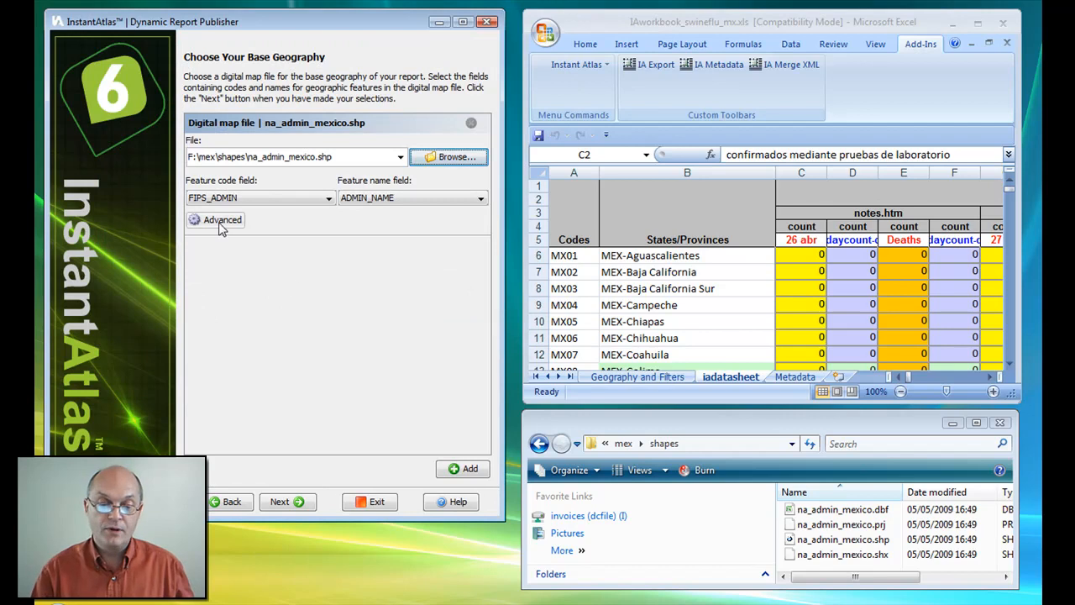
pyautogui.click(221, 219)
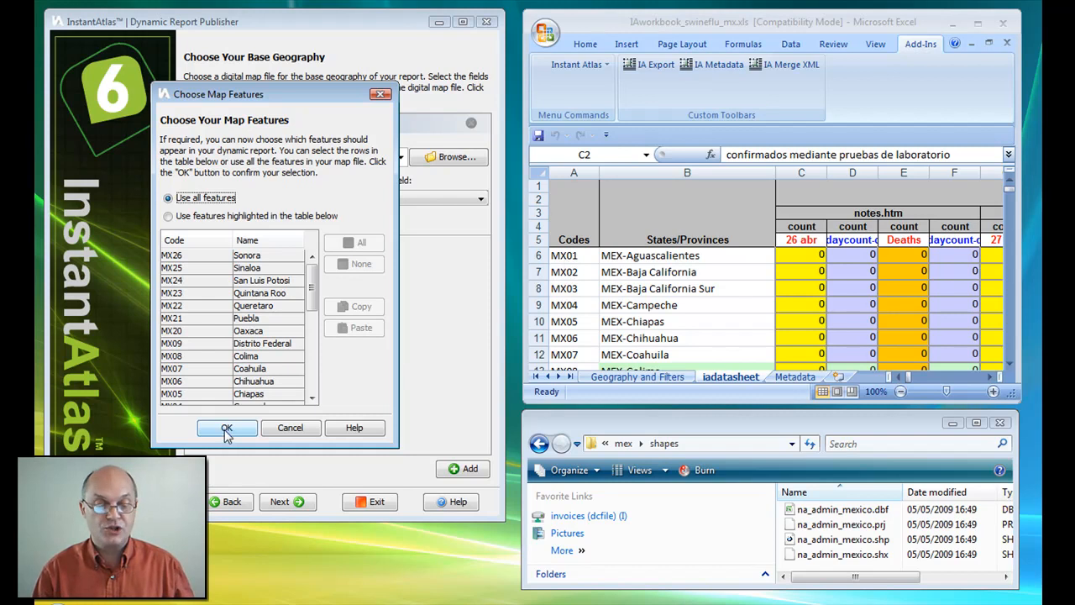
pyautogui.moveTo(227, 428)
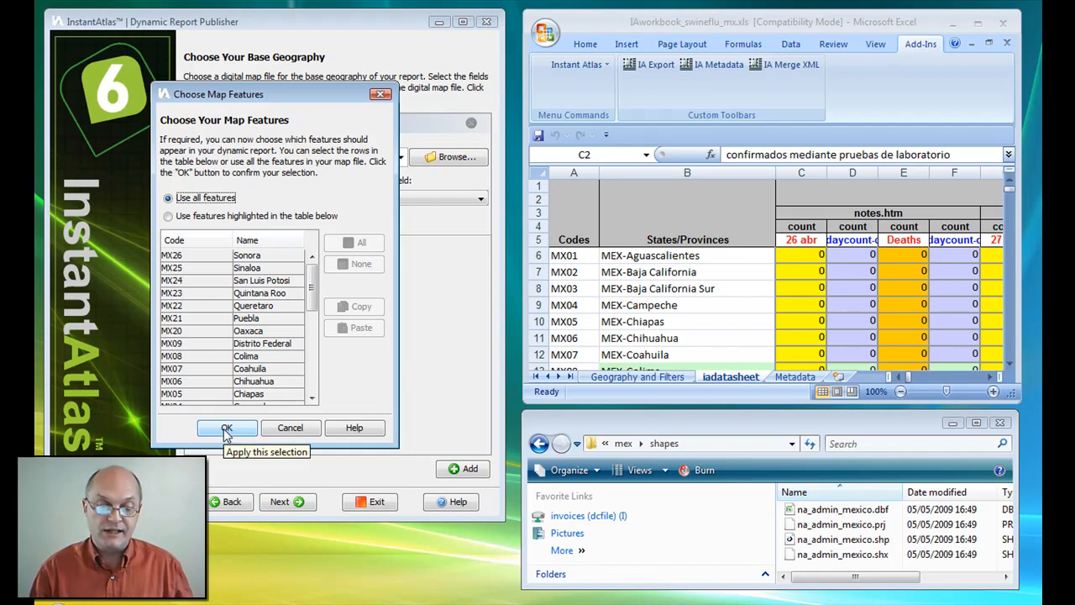
pyautogui.click(226, 427)
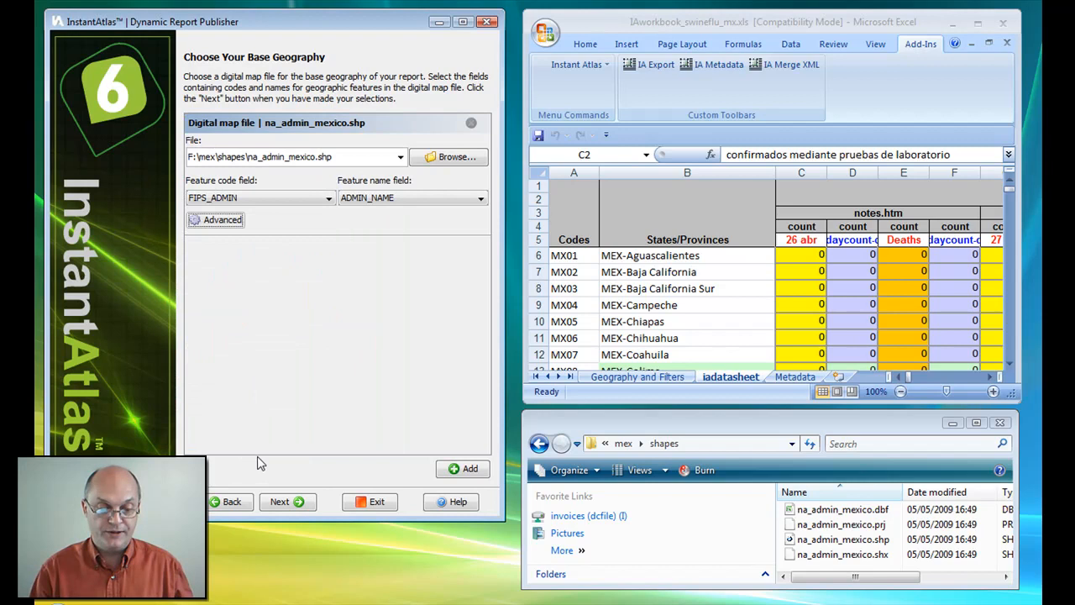
# Continue past the data step using the generated demo data file
pyautogui.click(287, 502)
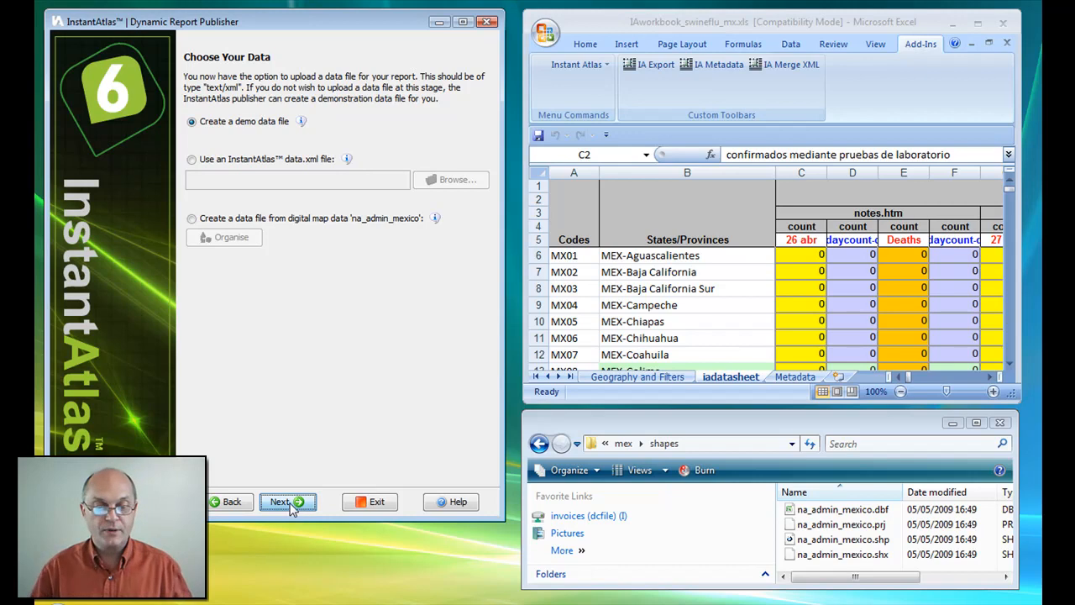
pyautogui.click(287, 501)
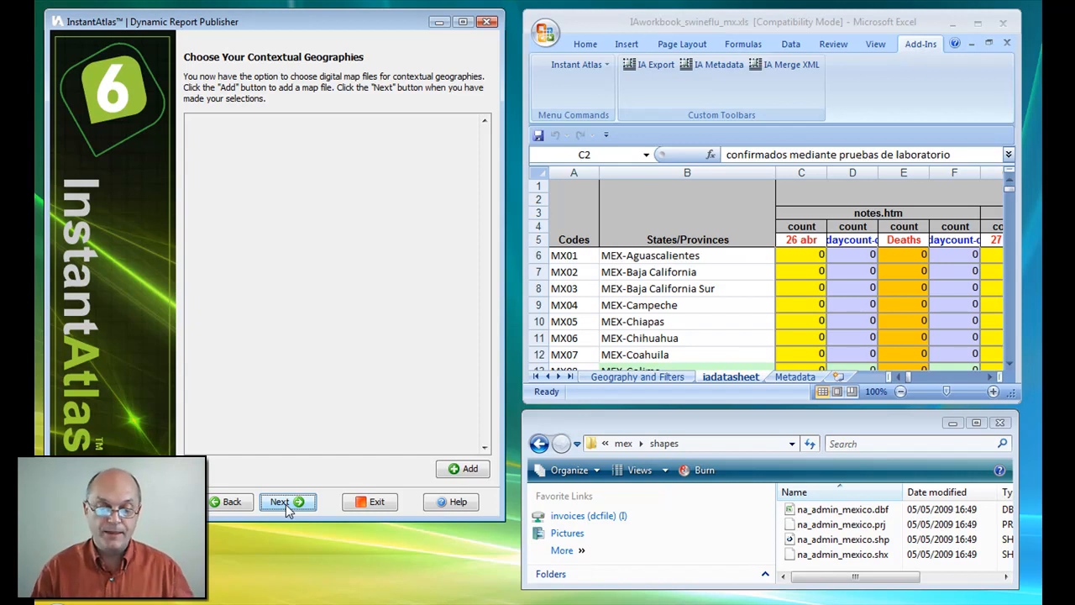
# Skip contextual geographies and delete the www2.demis.nl background web map server
pyautogui.click(288, 501)
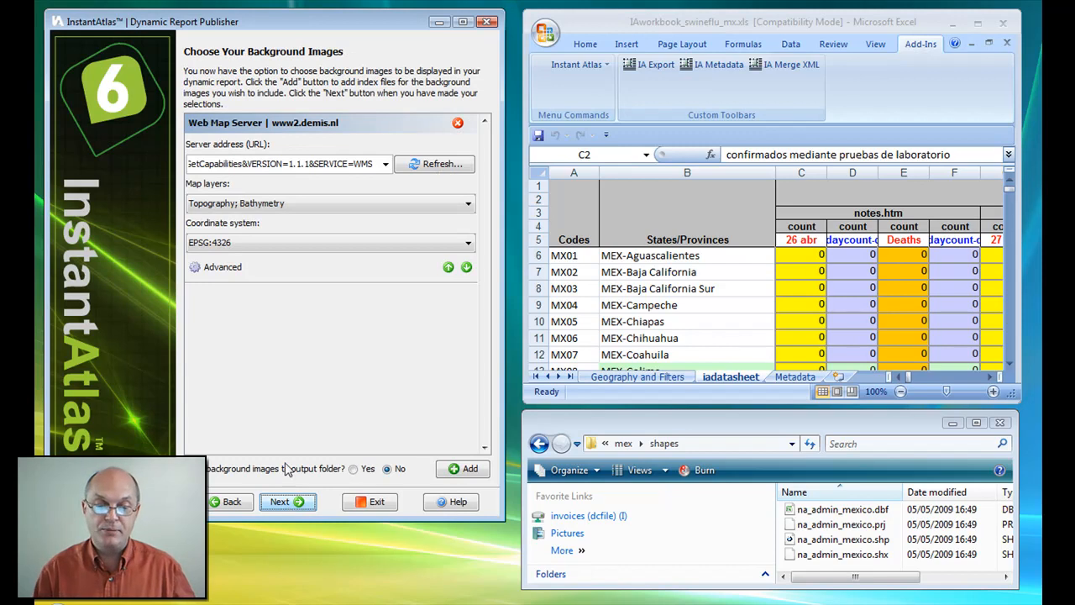
pyautogui.moveTo(457, 123)
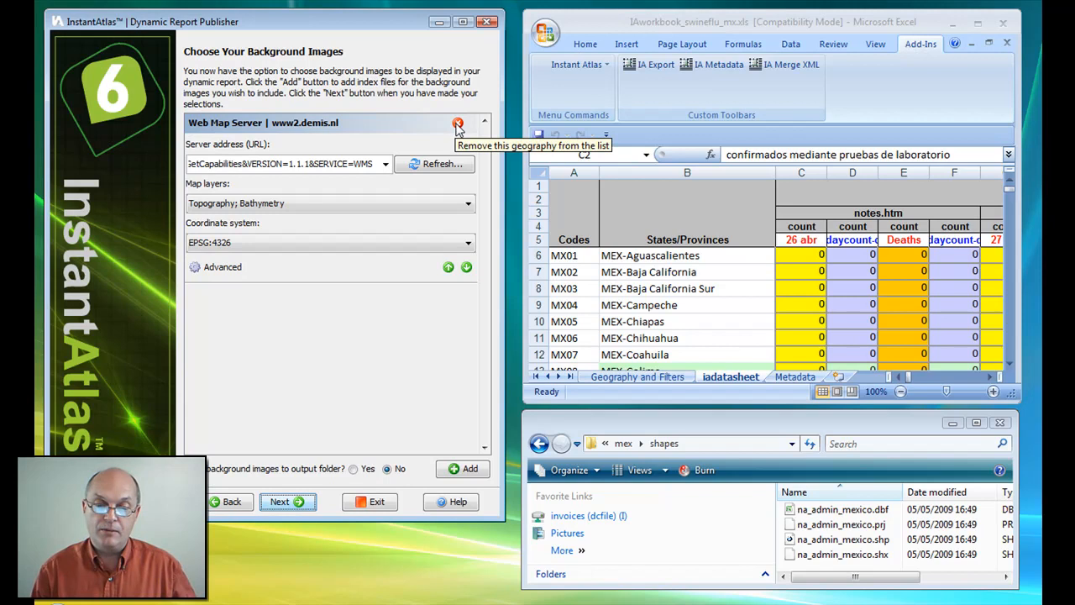
pyautogui.click(458, 123)
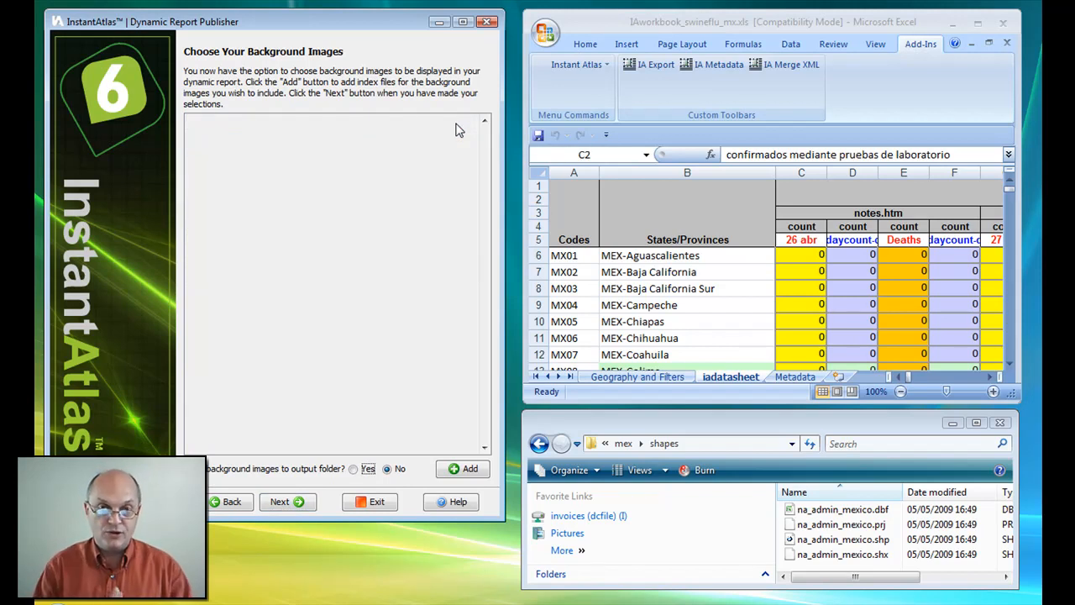
pyautogui.moveTo(212, 489)
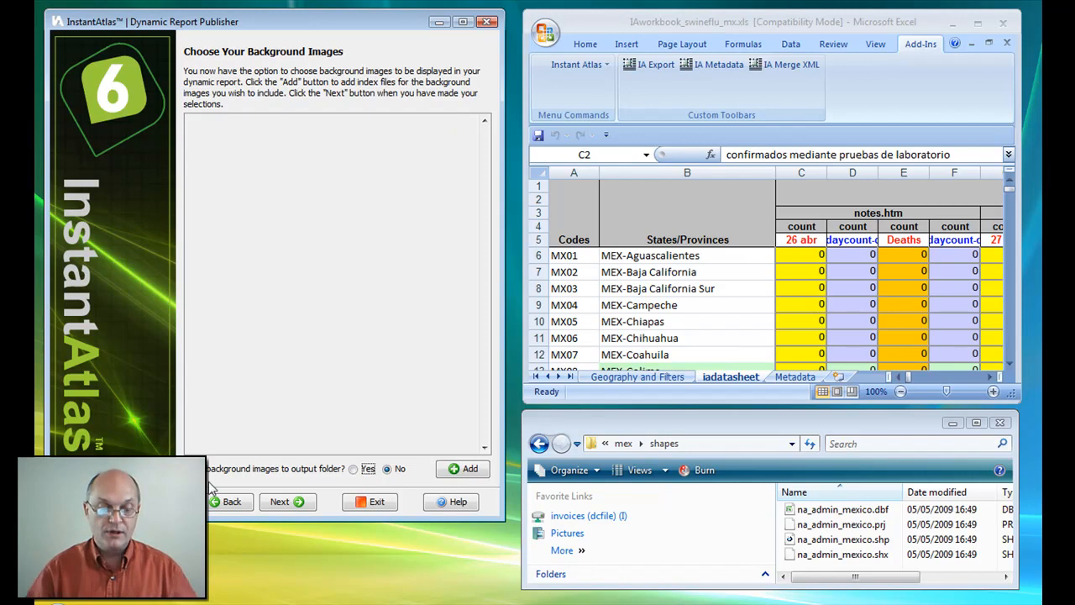
# Name the geography 'States of Mexico', title 'Influenza A / H1N1 - Mexico', with Green colours
pyautogui.click(287, 502)
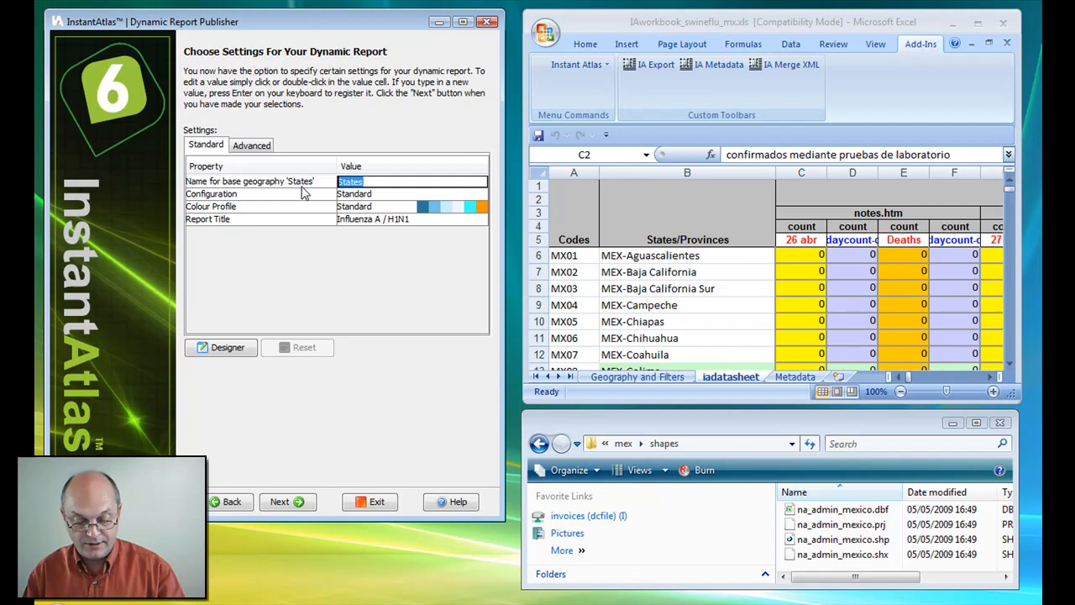
pyautogui.write('o')
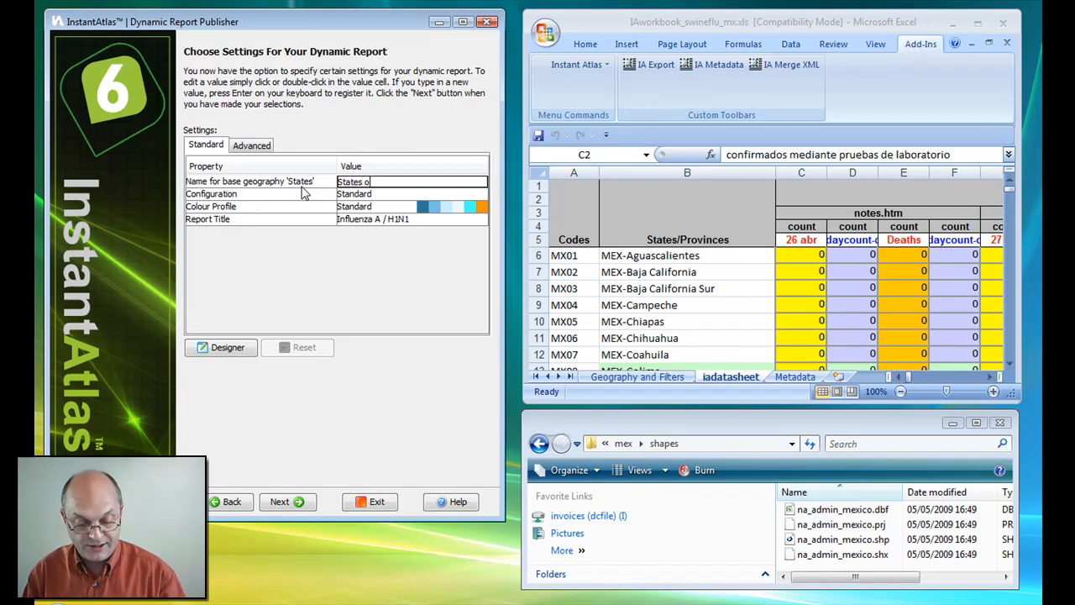
pyautogui.write('f Mexico')
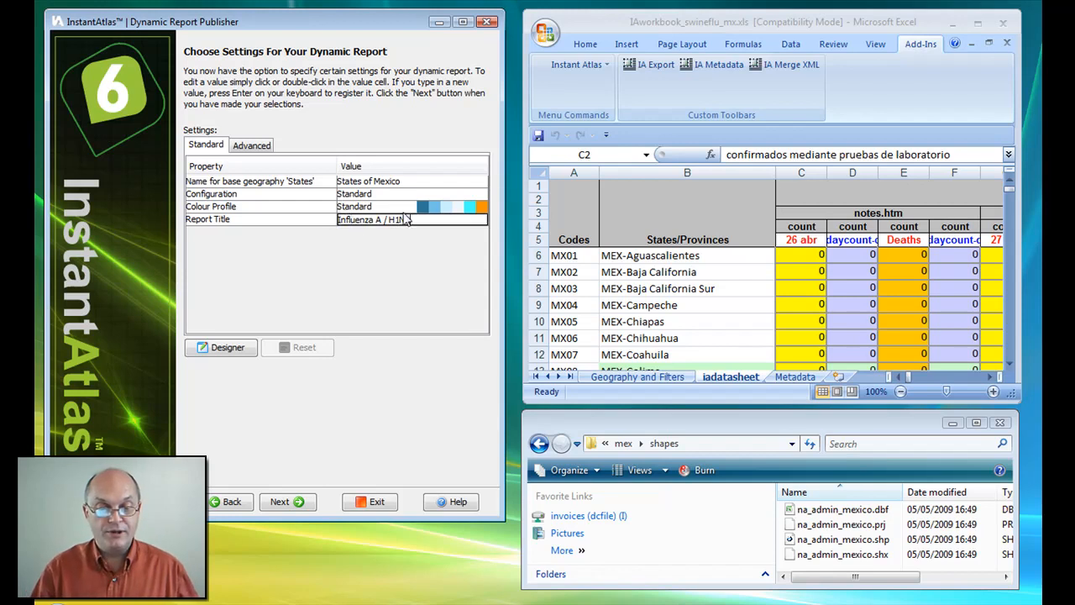
pyautogui.write('- Mexico')
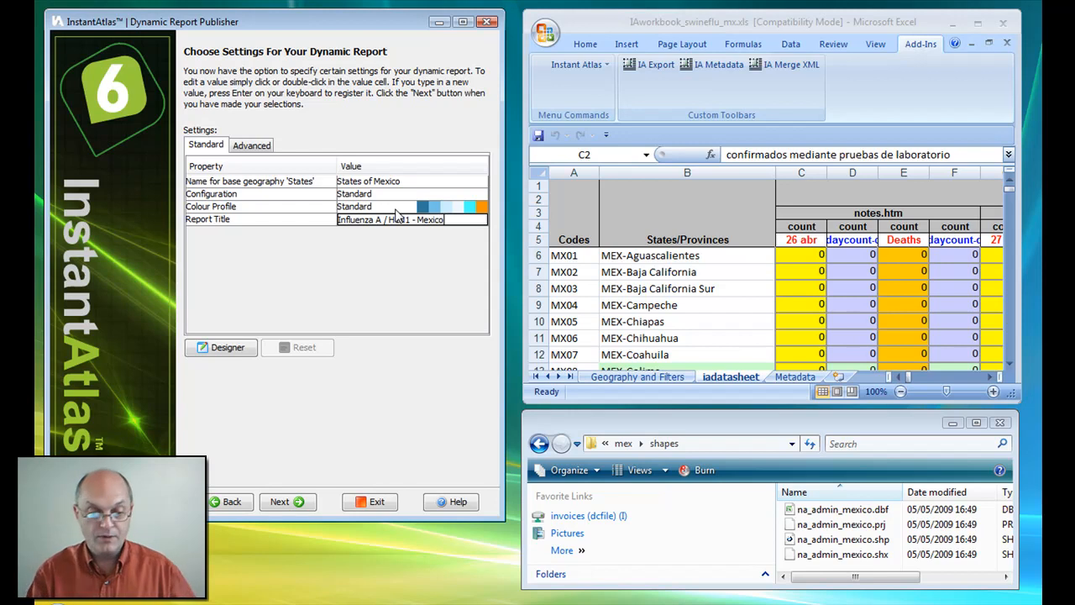
pyautogui.click(412, 206)
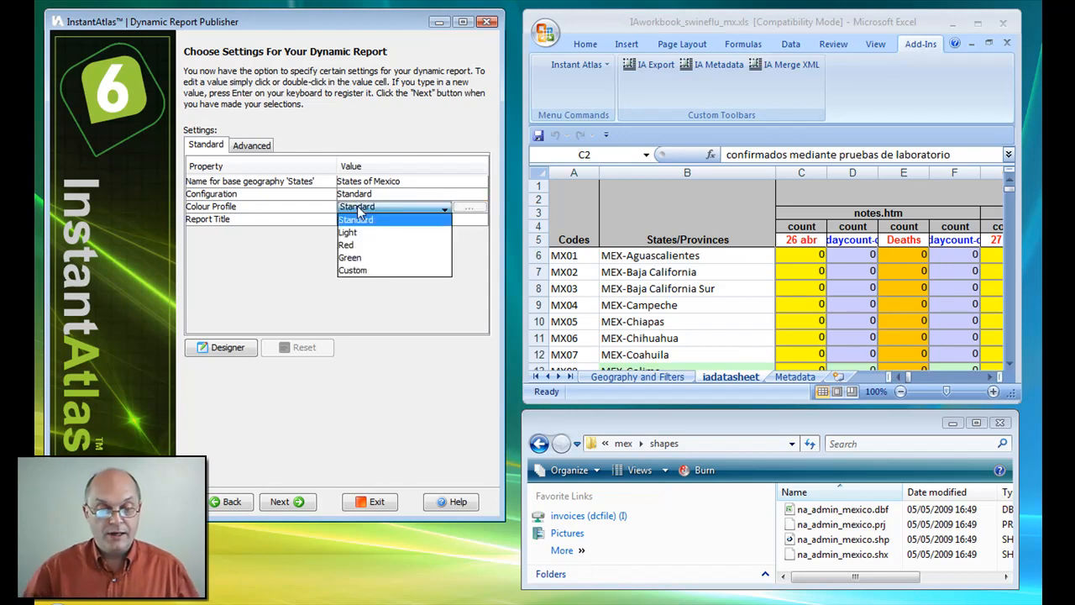
pyautogui.click(350, 257)
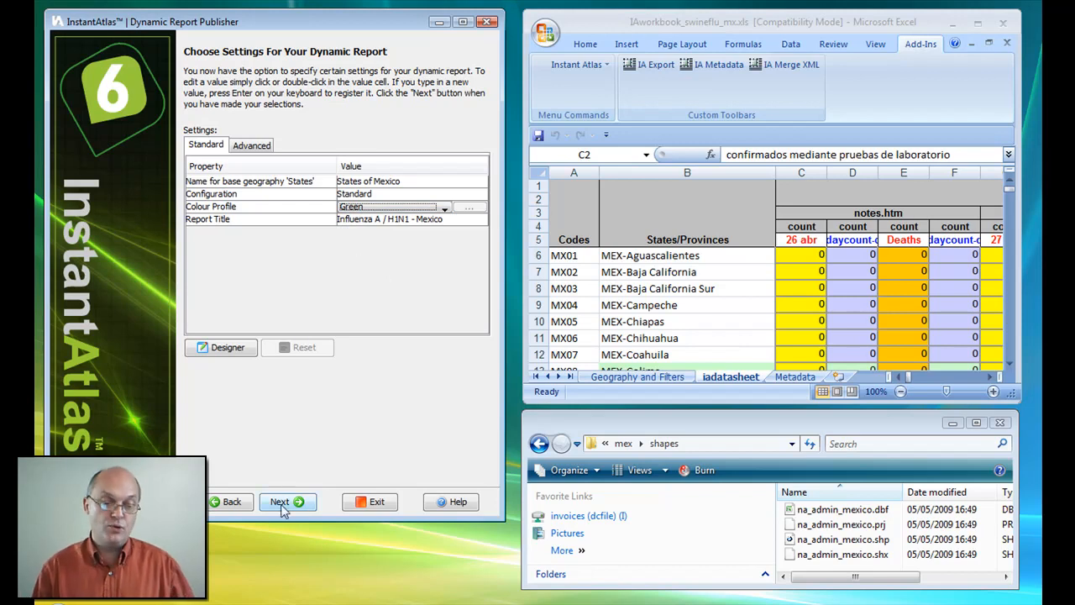
pyautogui.click(280, 502)
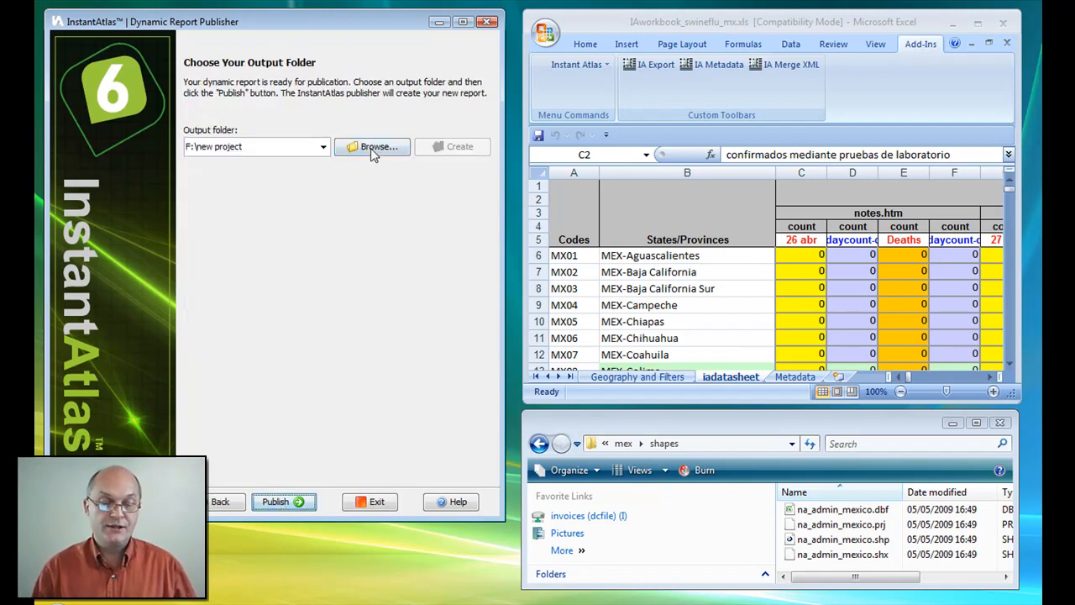
# Publish the report to F:\new project and unpack it, replacing existing files
pyautogui.click(372, 147)
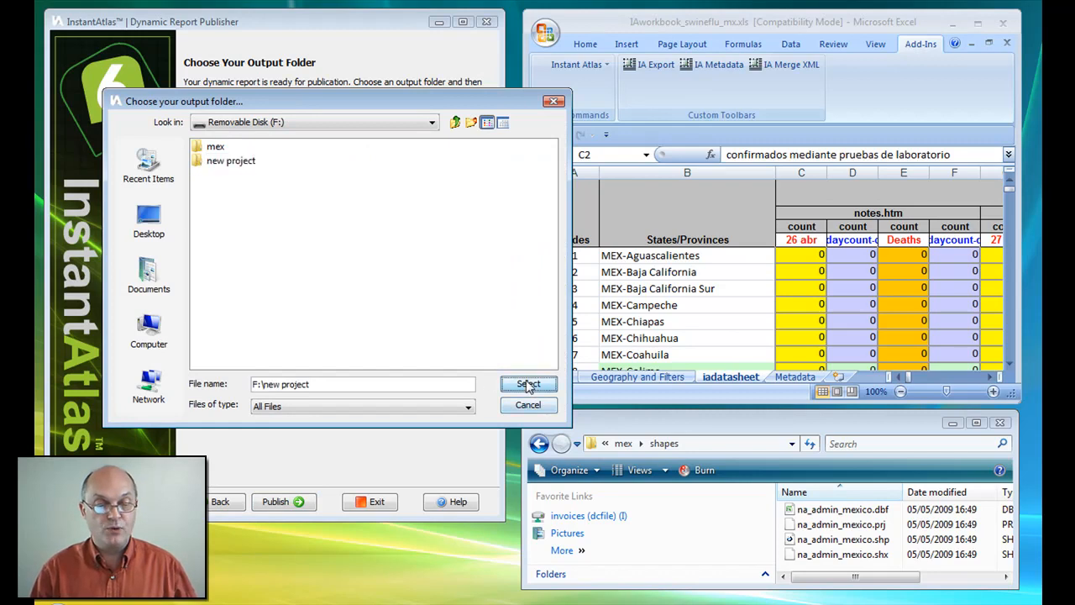
pyautogui.click(528, 384)
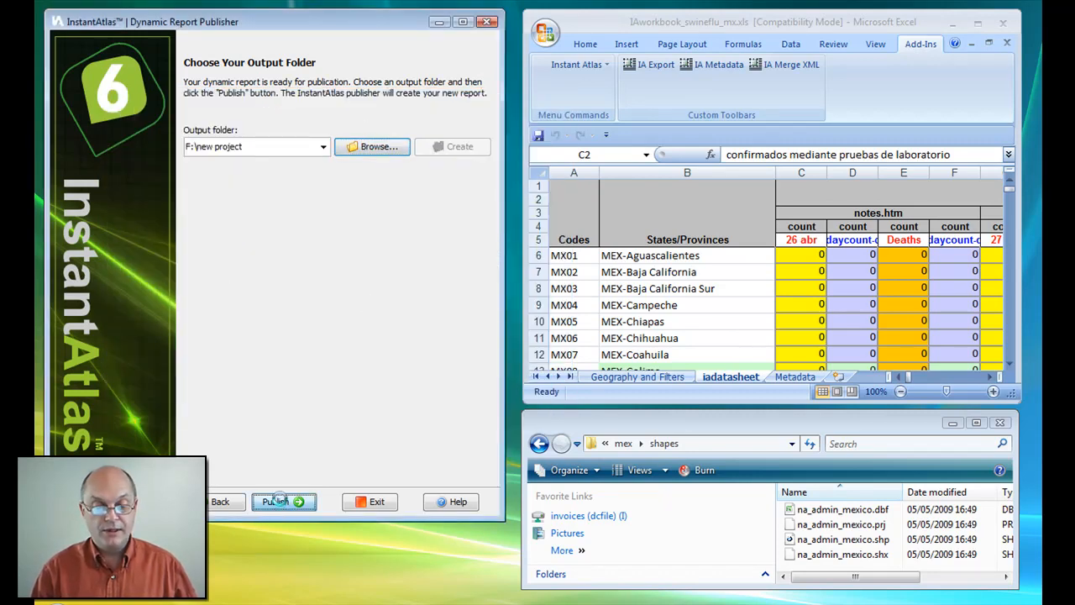
pyautogui.click(284, 501)
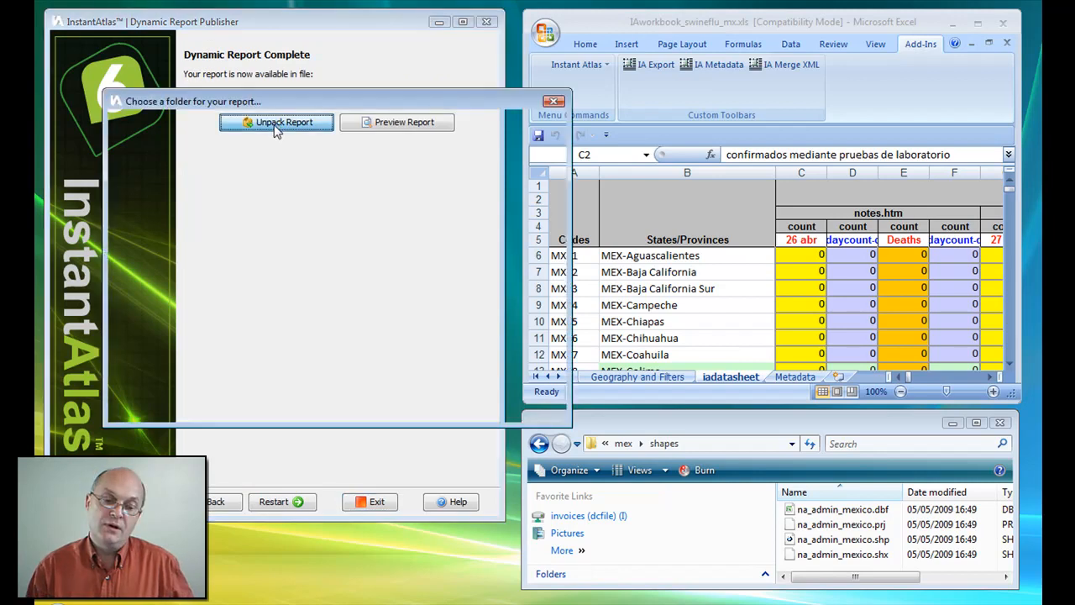
pyautogui.click(277, 122)
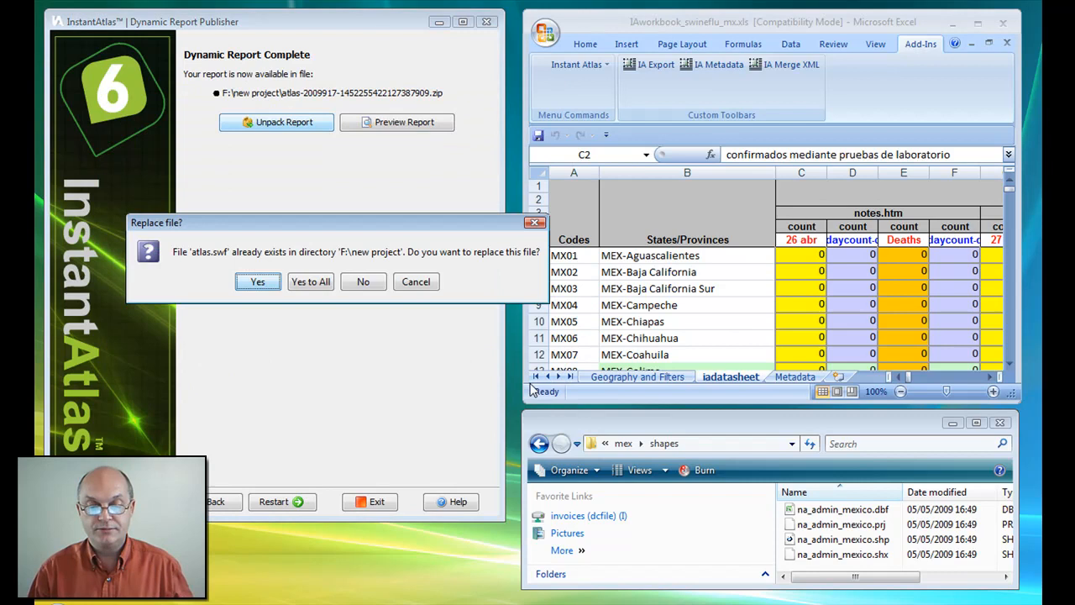
pyautogui.click(310, 282)
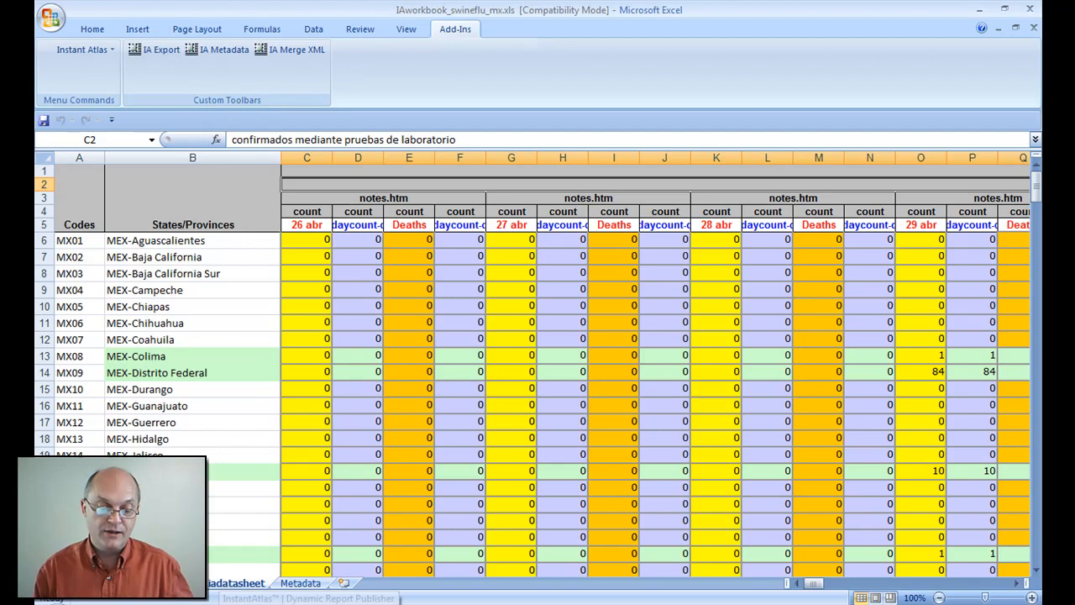
# Bring back the publisher window showing the report unpacked confirmation
pyautogui.click(276, 122)
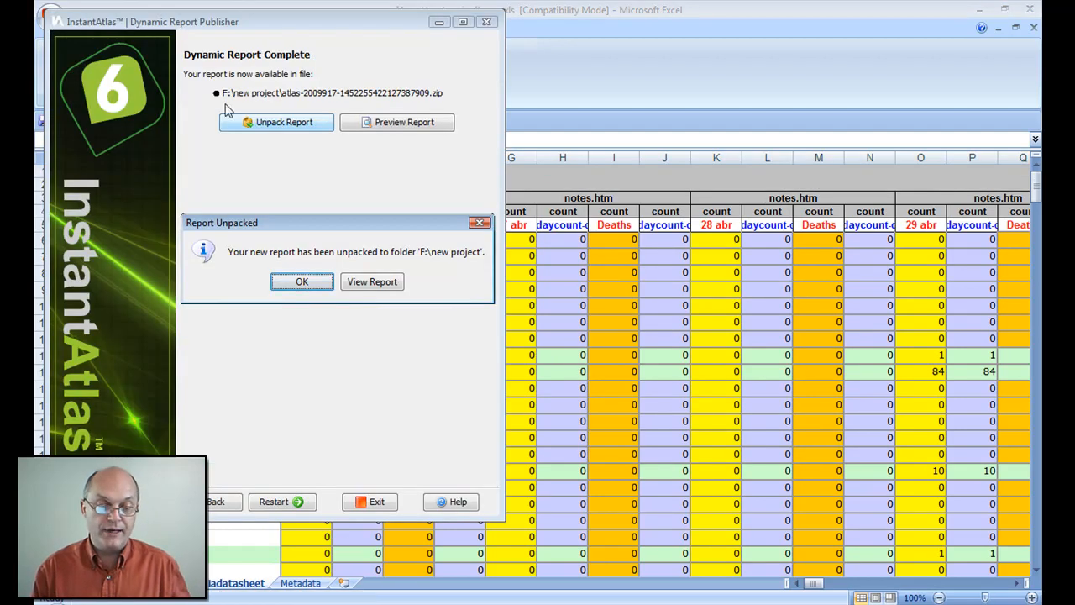
# Dismiss the Report Unpacked message and view the report in the browser
pyautogui.click(301, 281)
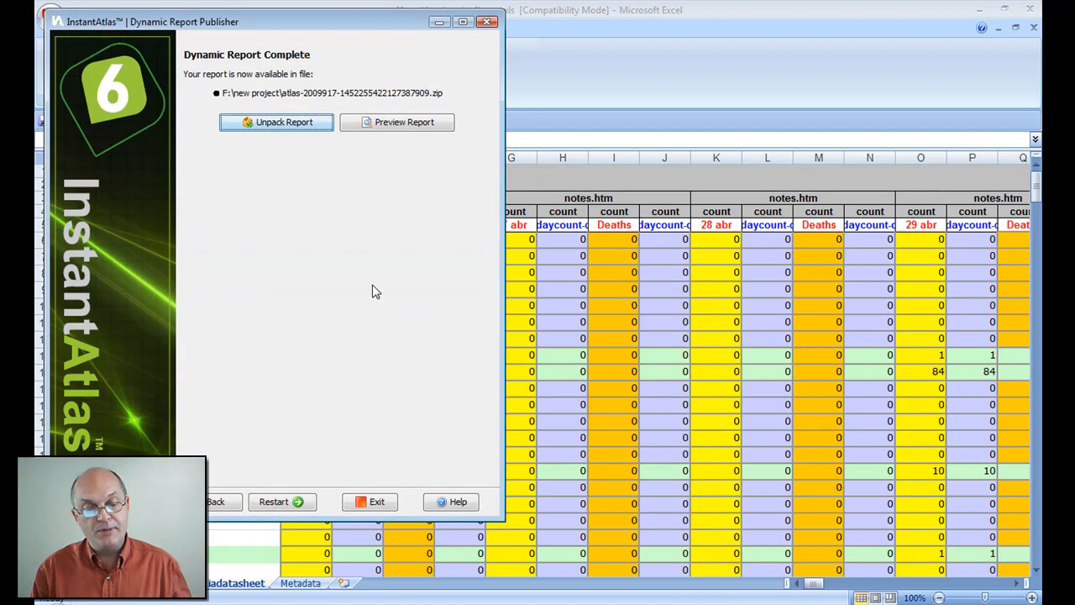
pyautogui.click(397, 122)
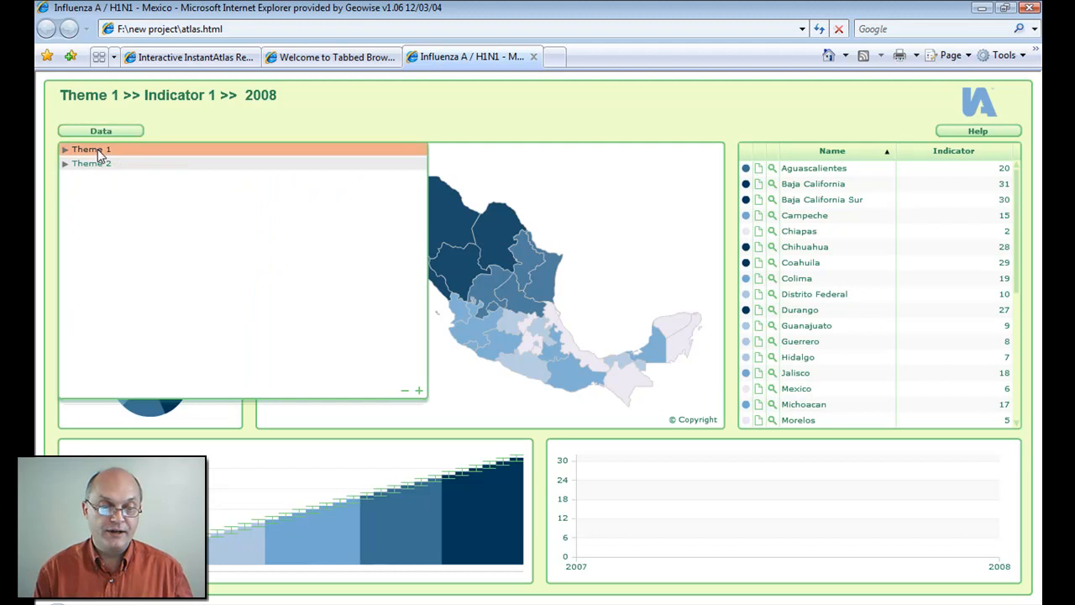
# Expand Theme 1 in the report's data list and show Indicator 1 for 2008
pyautogui.click(89, 148)
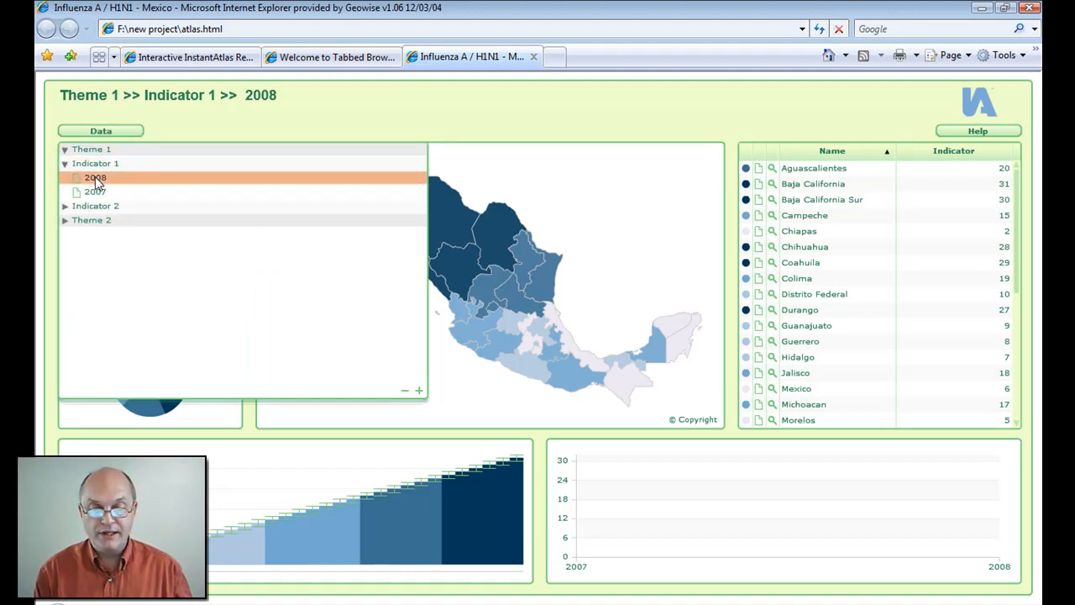
pyautogui.click(71, 155)
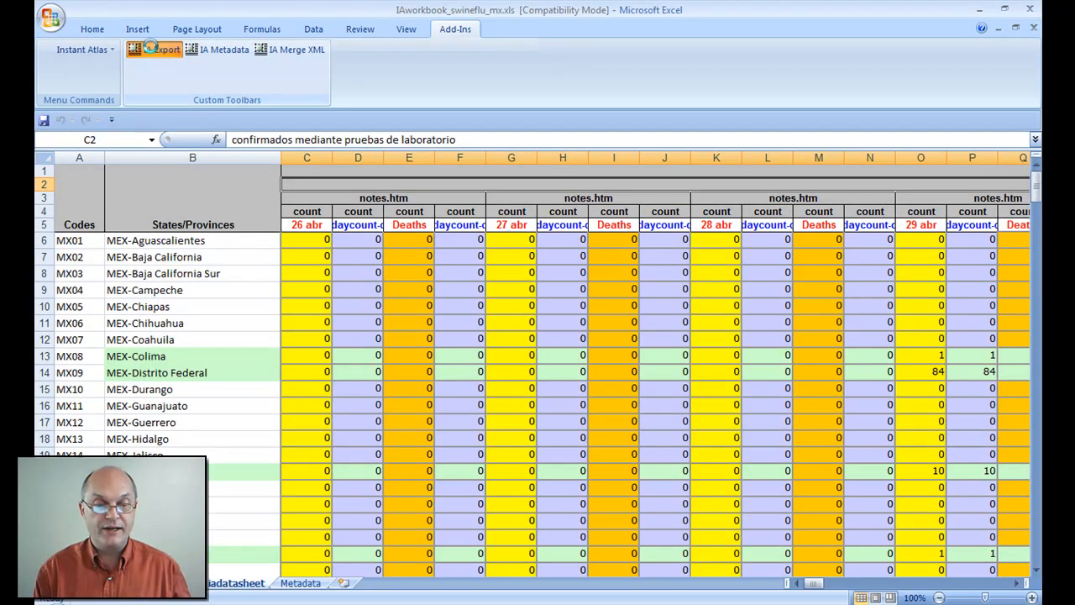
# IA Export the workbook as data.xml into F:\new project, overwriting the old file
pyautogui.click(162, 50)
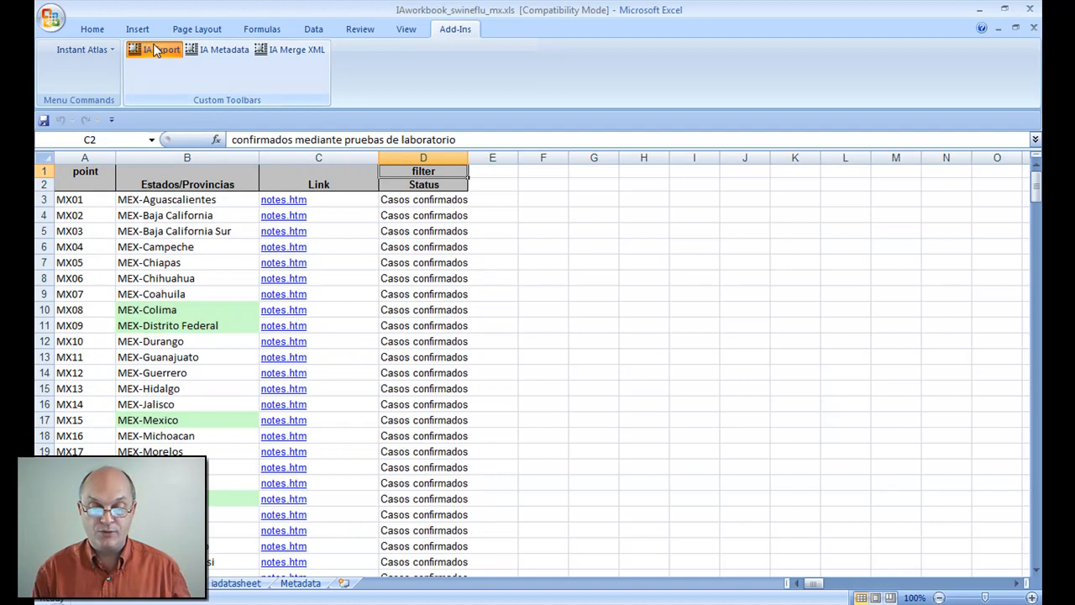
pyautogui.click(158, 49)
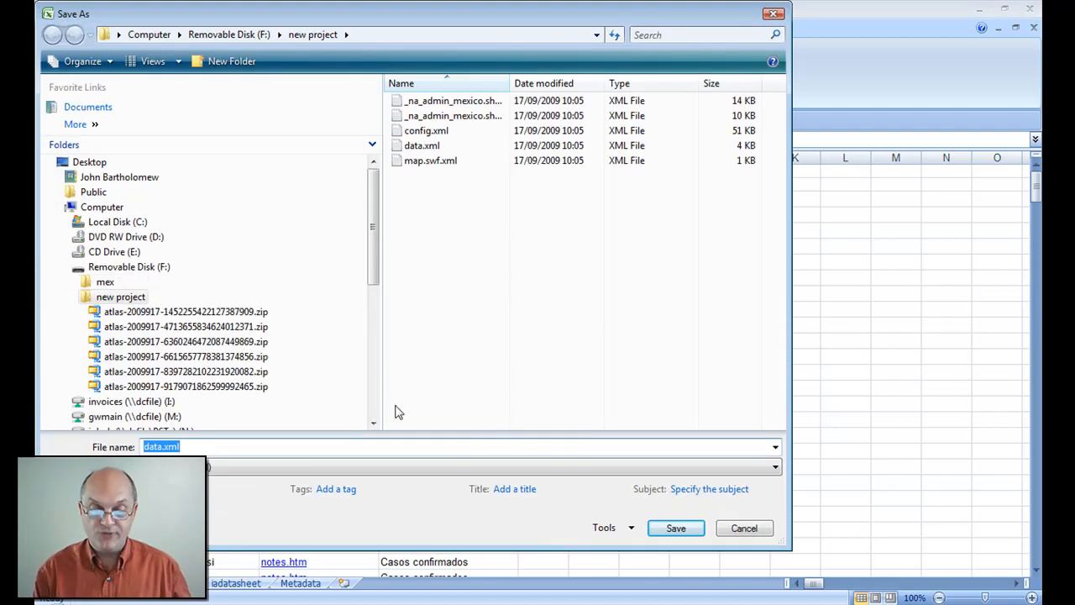
pyautogui.moveTo(676, 528)
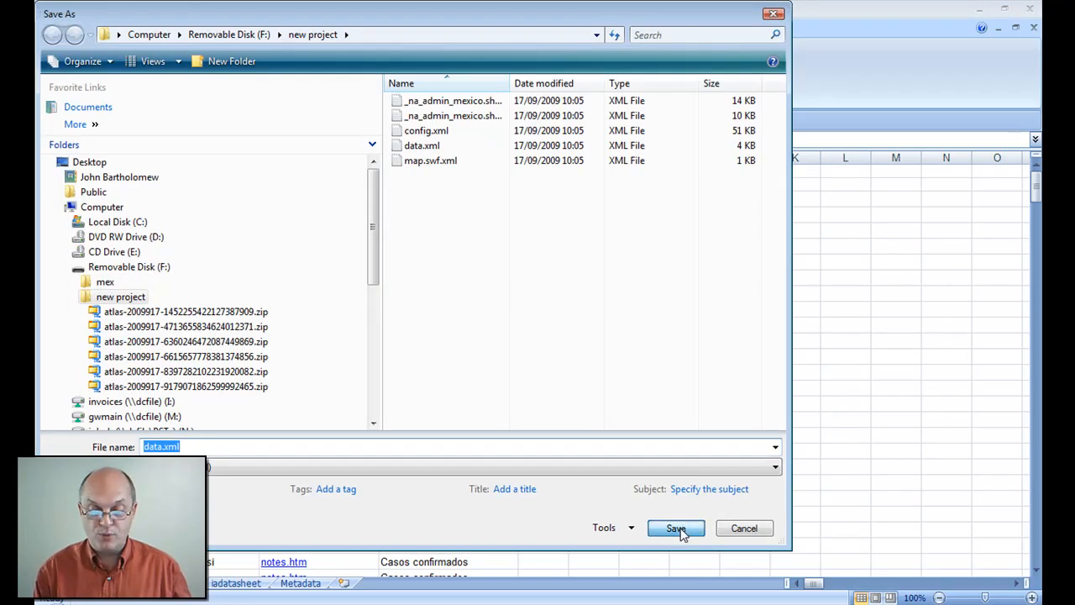
pyautogui.click(675, 528)
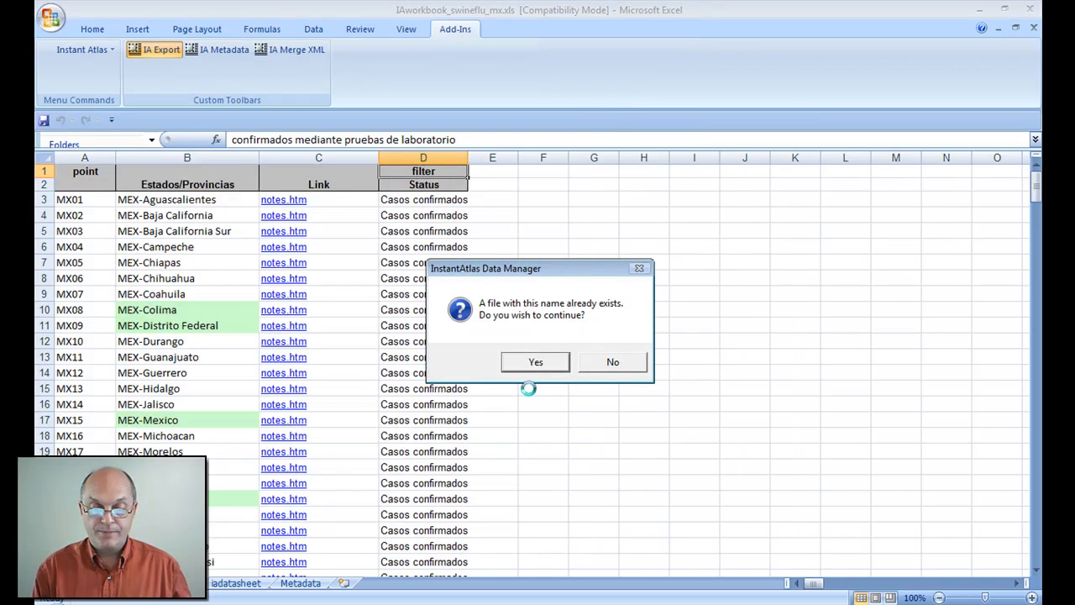
pyautogui.click(535, 361)
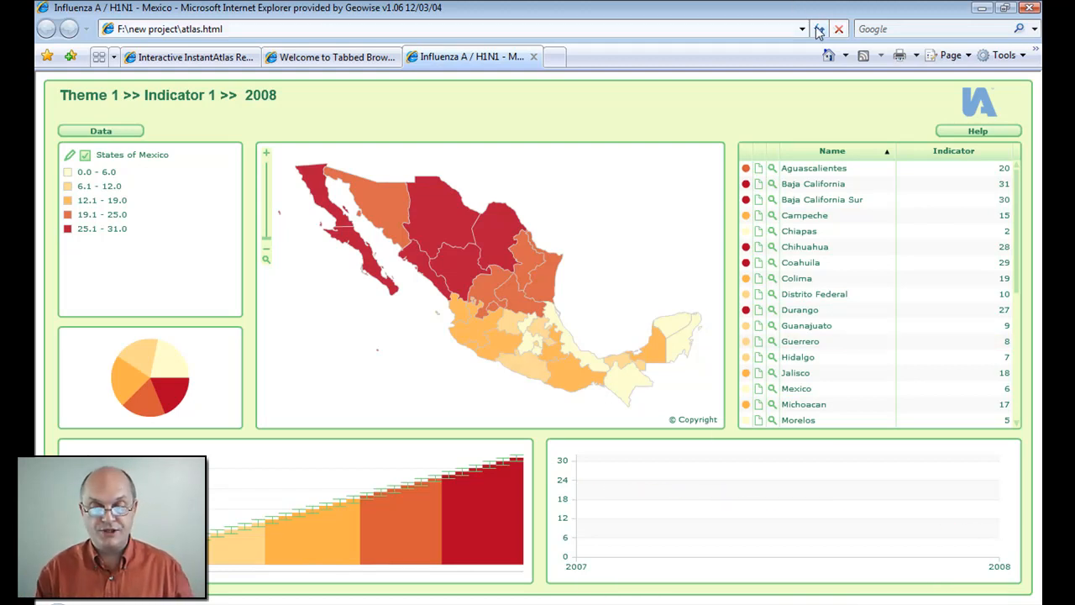
# Reload atlas.html so the report shows confirmed H1N1 cases by Mexican state for 10 jun
pyautogui.click(819, 29)
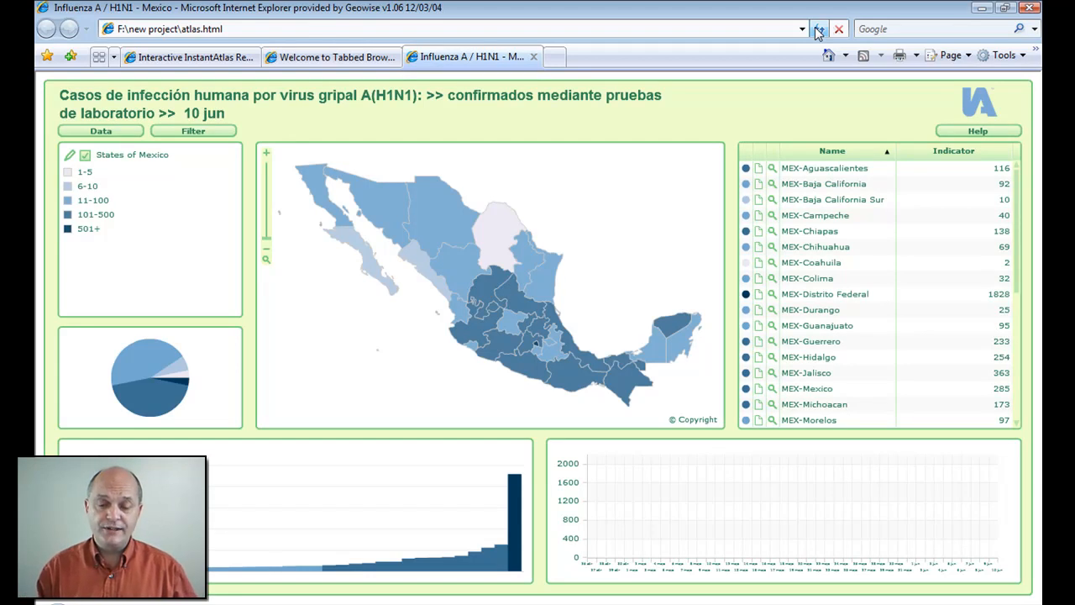
pyautogui.click(819, 29)
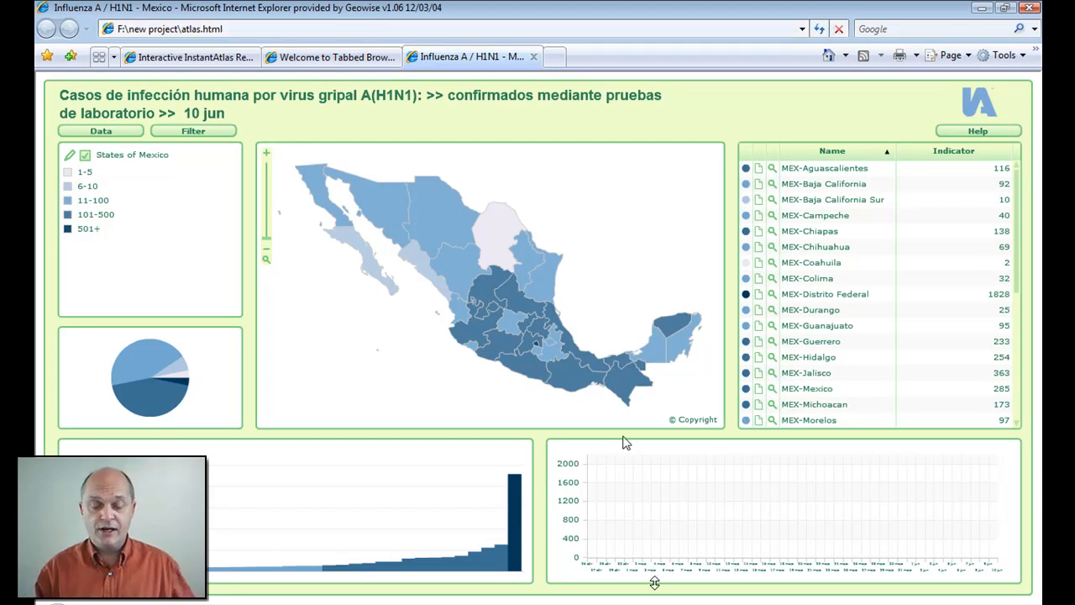
pyautogui.moveTo(514, 521)
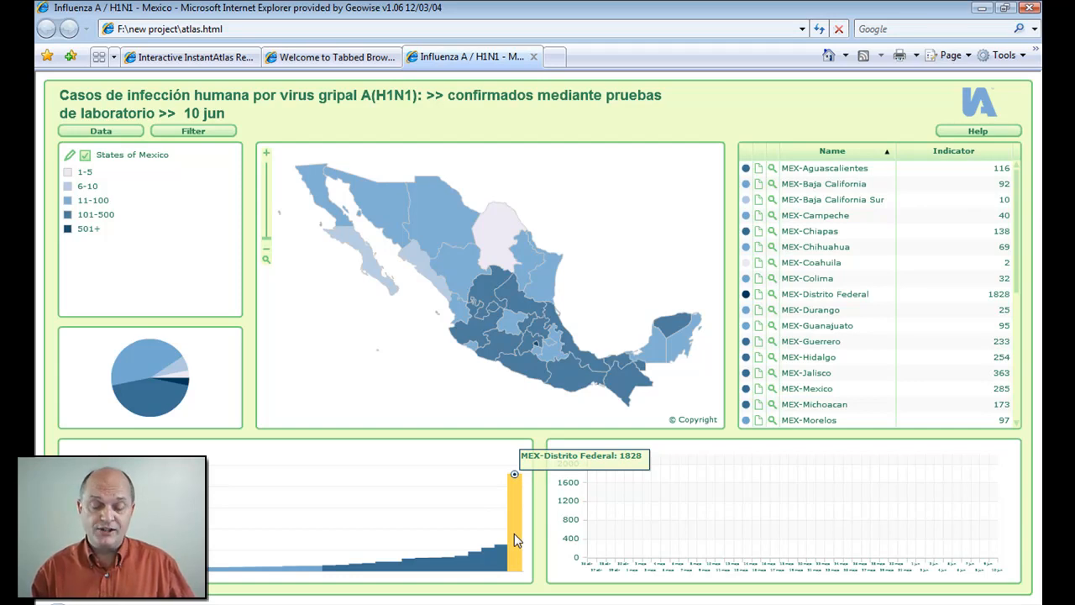
# Select the Distrito Federal bar (1,828 cases) to plot its cumulative trend in the time chart
pyautogui.click(824, 293)
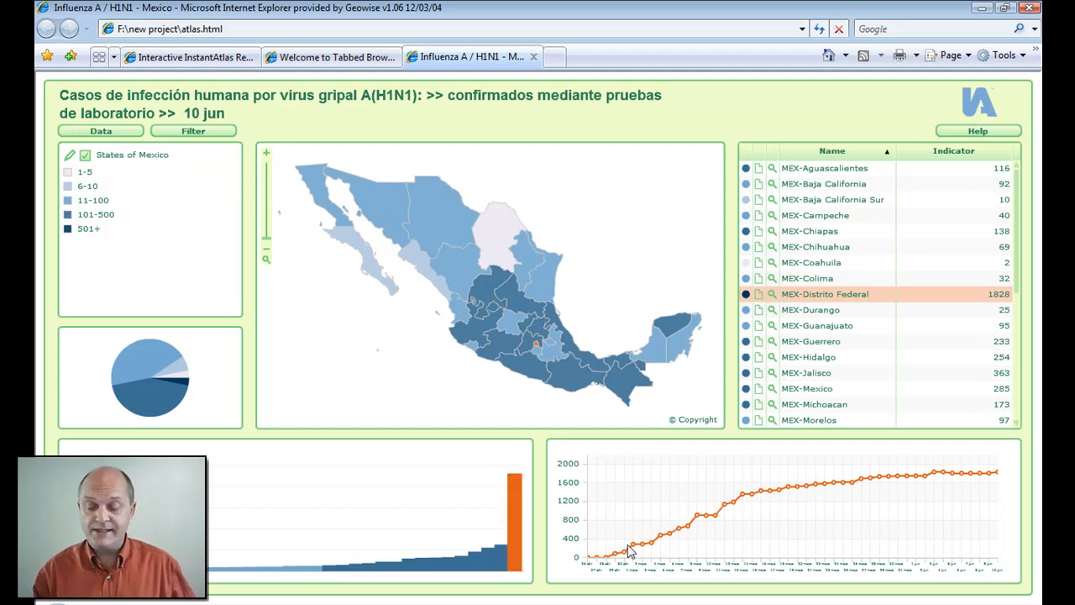
pyautogui.moveTo(733, 502)
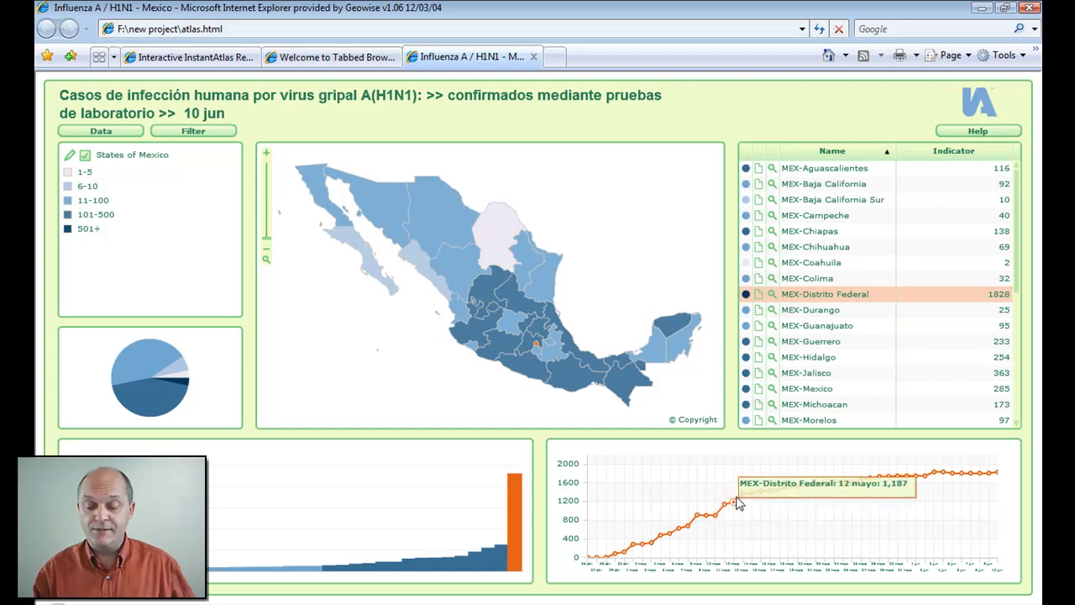
pyautogui.moveTo(970, 473)
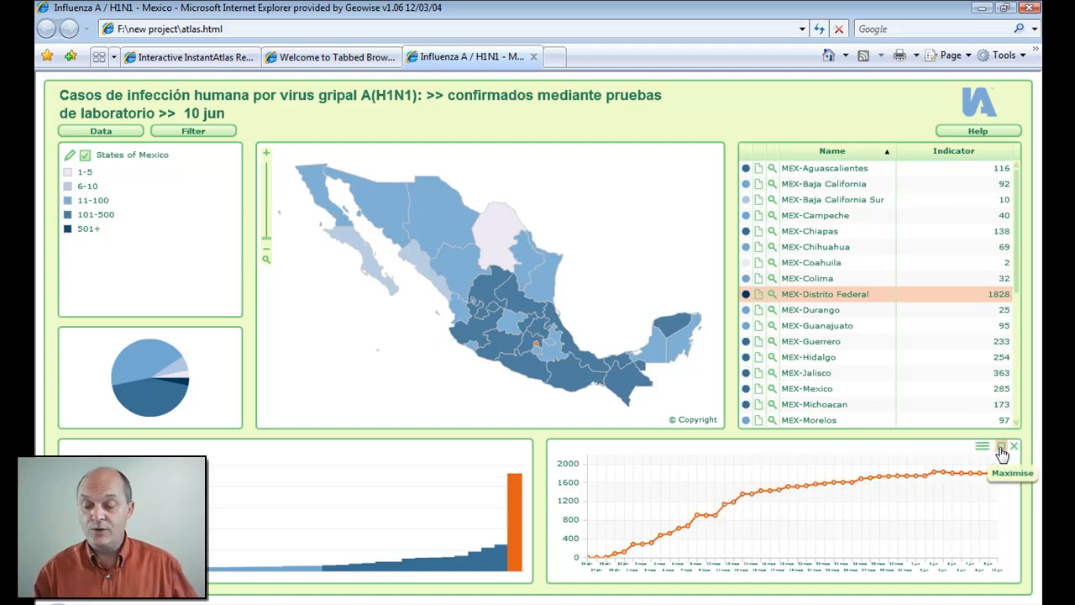
pyautogui.click(1000, 446)
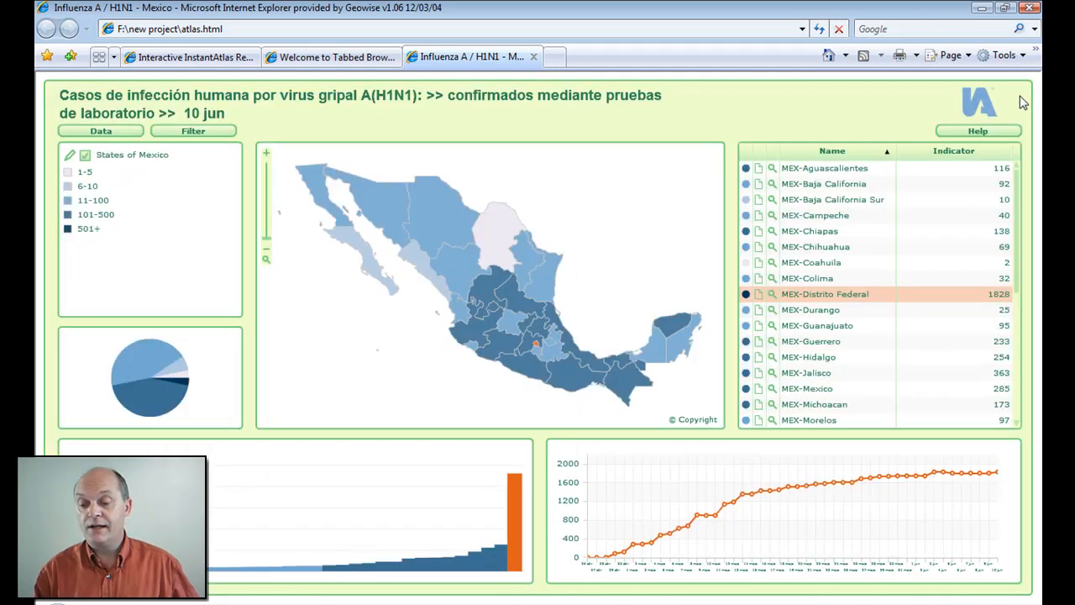
pyautogui.moveTo(922, 90)
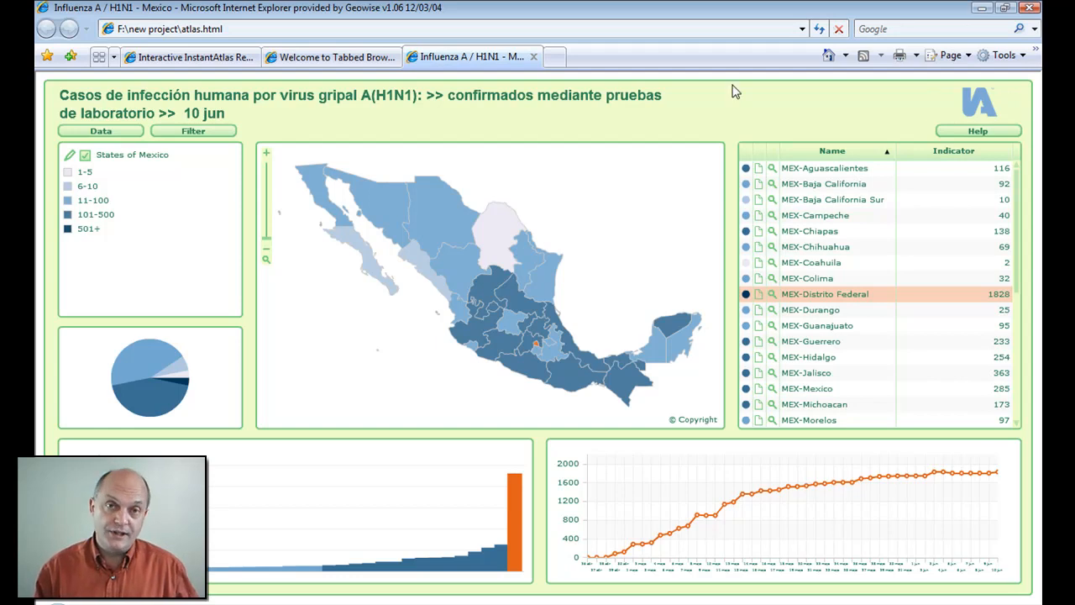
pyautogui.moveTo(189, 56)
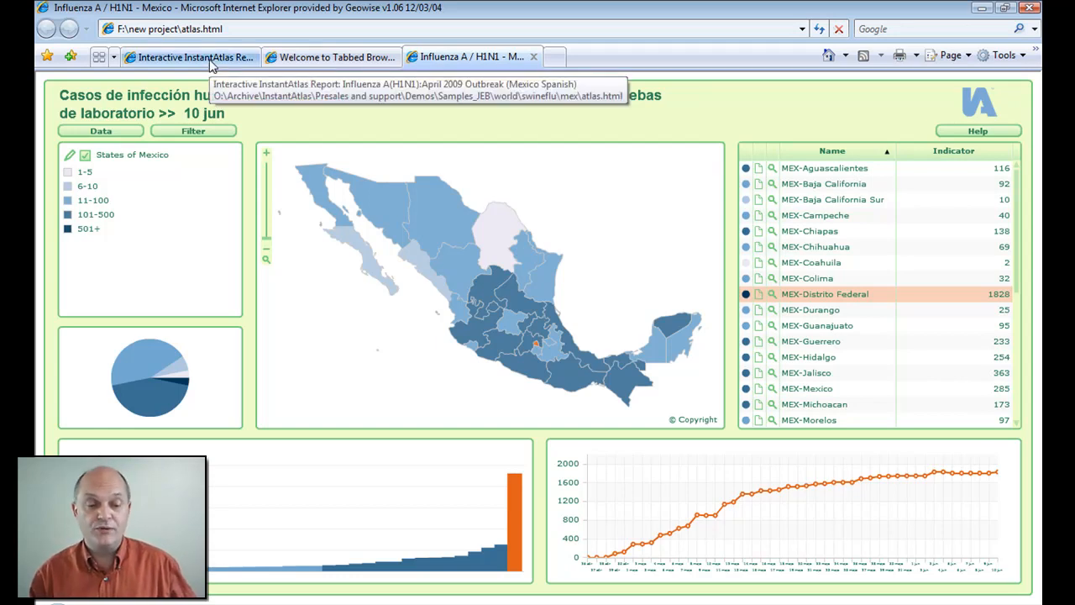
# Switch to the archived Spanish-language Mexico H1N1 report in the first browser tab
pyautogui.click(192, 56)
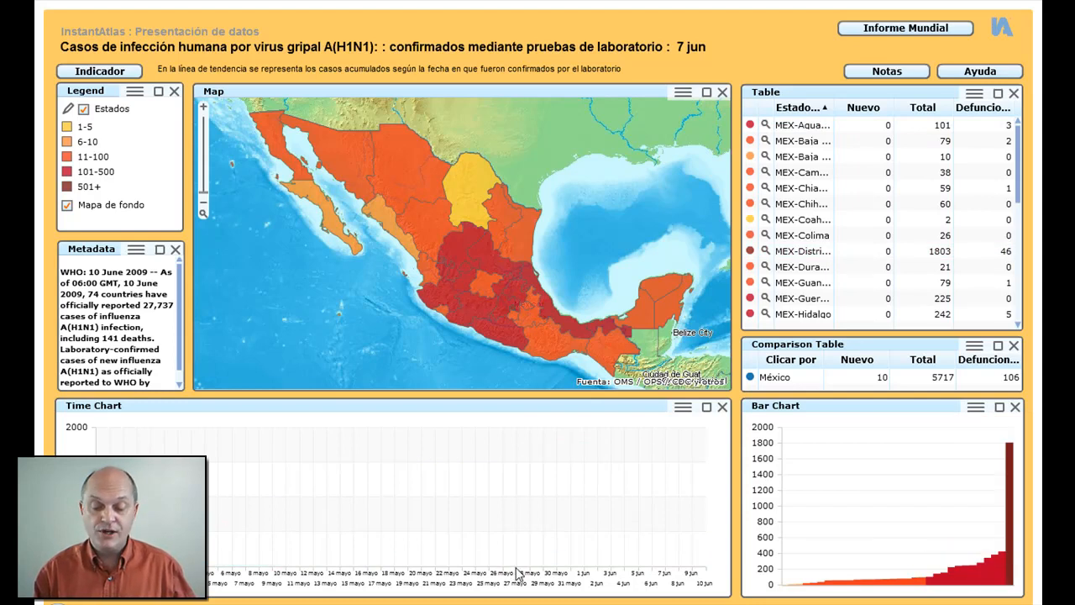
pyautogui.moveTo(466, 537)
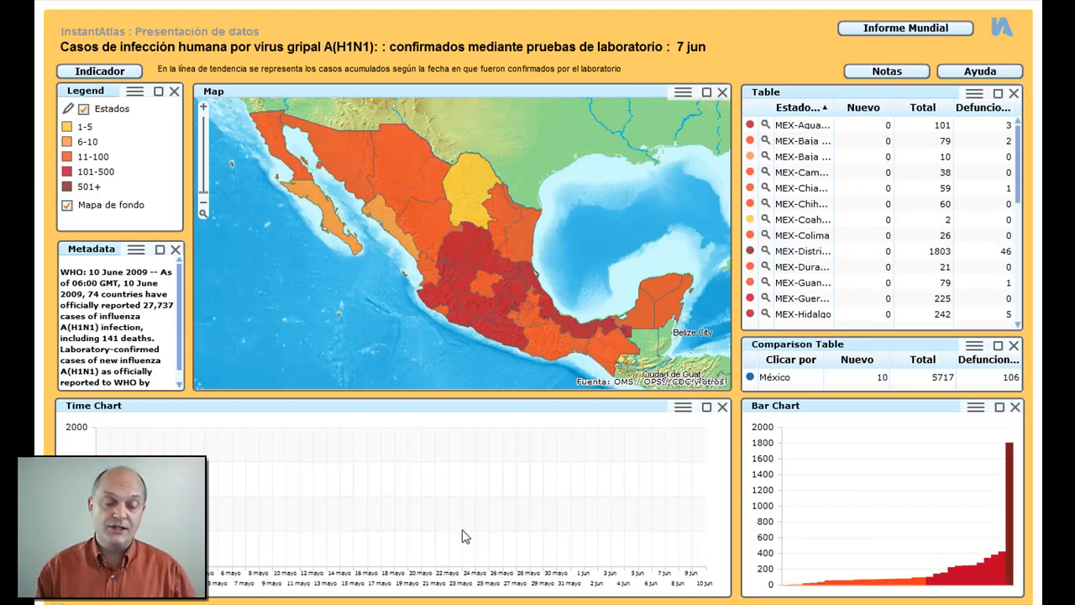